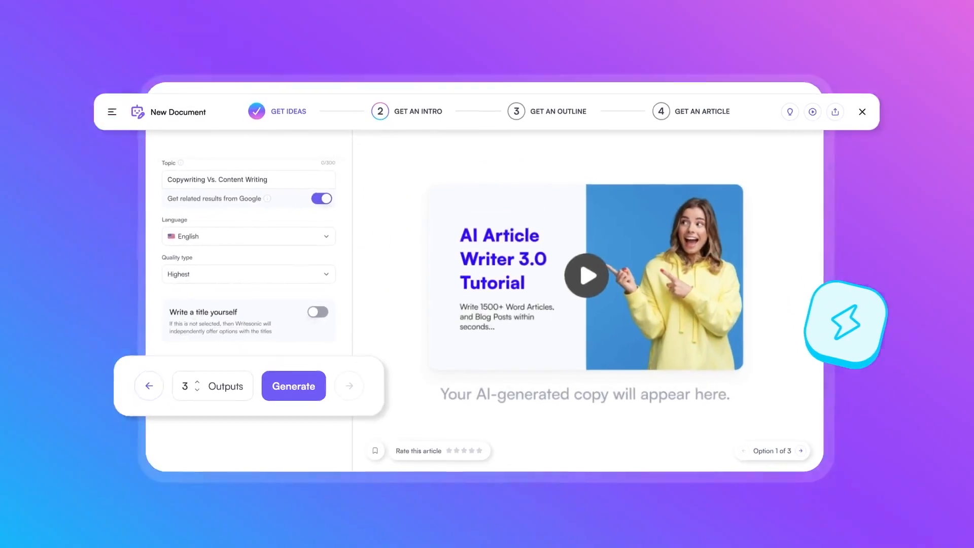
Generate the full Copywriting Vs. Content Writing article draft in Writesonic's AI Article Writer
left_click(293, 385)
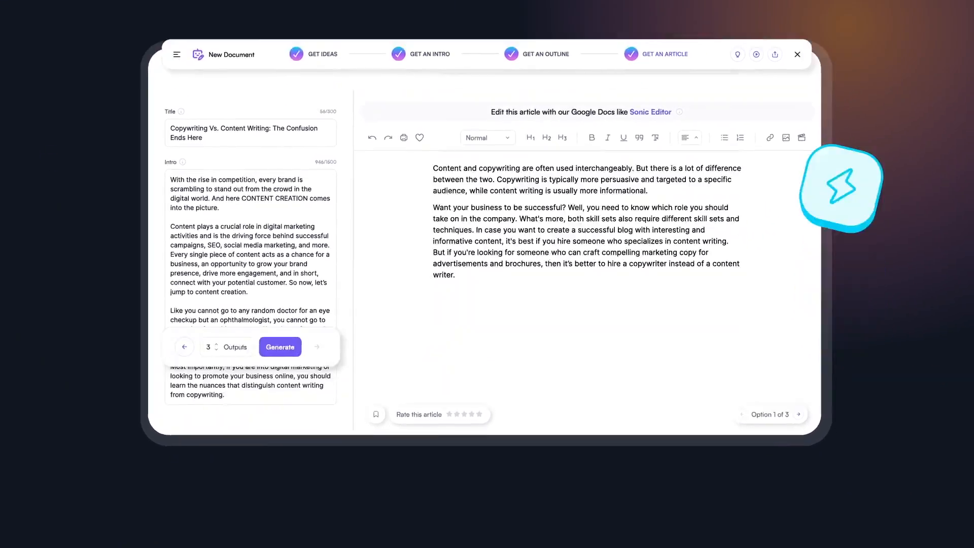
left_click(280, 347)
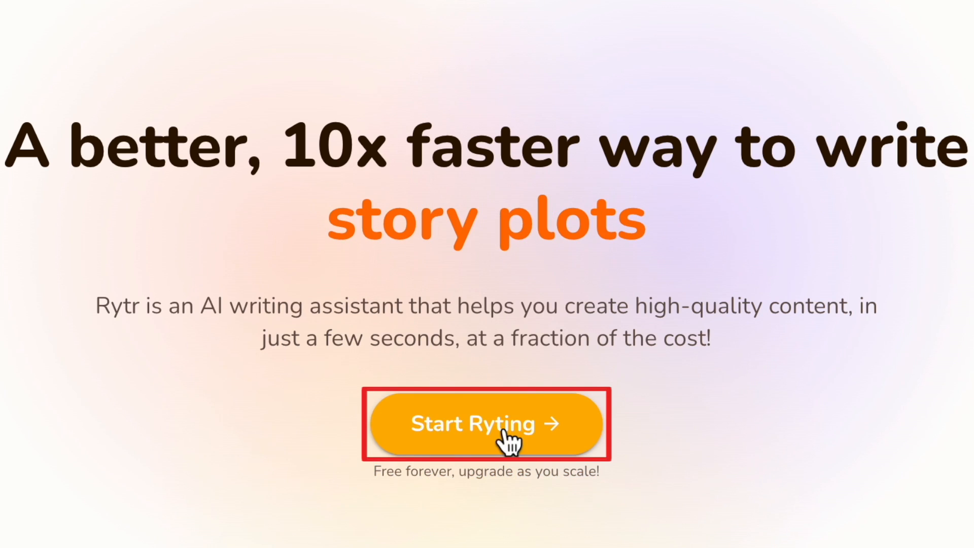
Start a Rytr writing session, view the Image tab, then switch to Chat
left_click(487, 424)
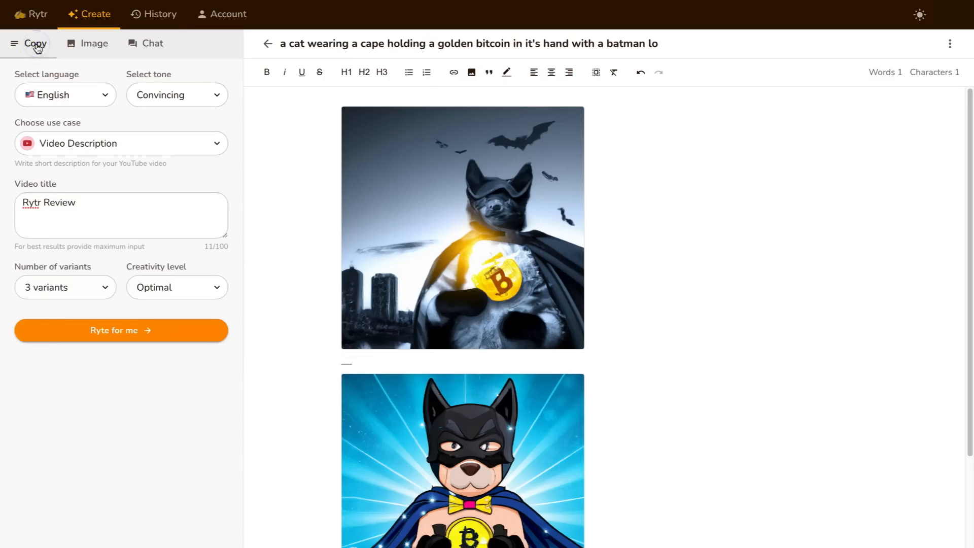
left_click(88, 43)
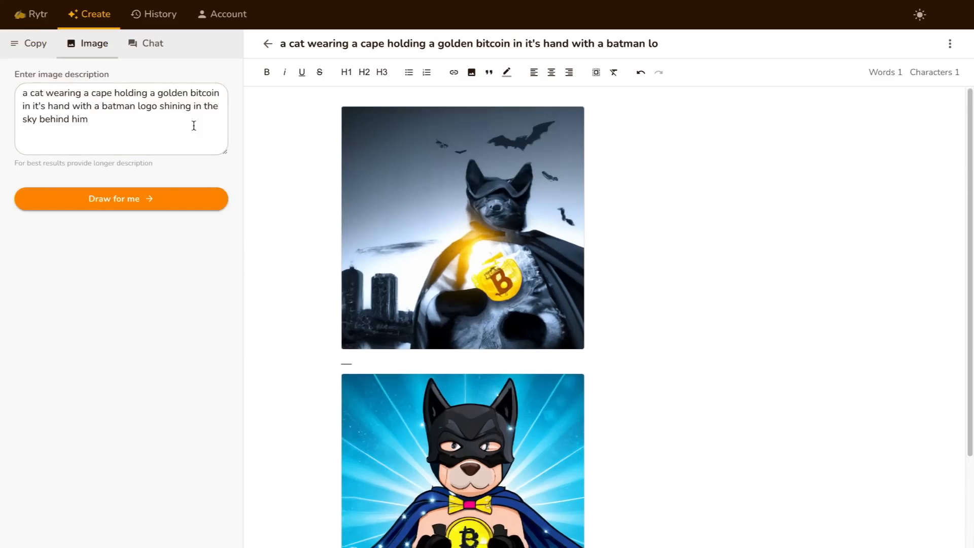
left_click(151, 43)
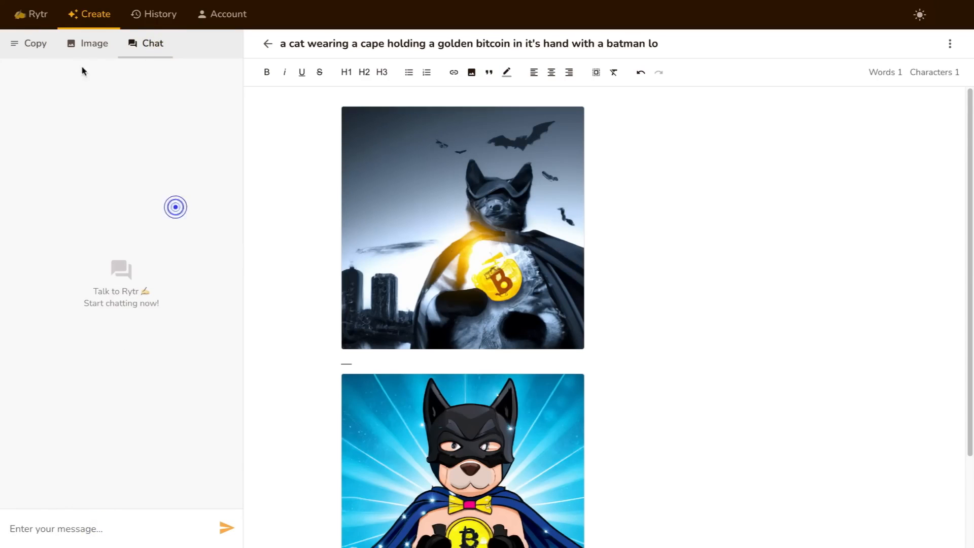
Return to the Copy tab and browse the use case list, keeping Video Description
left_click(35, 42)
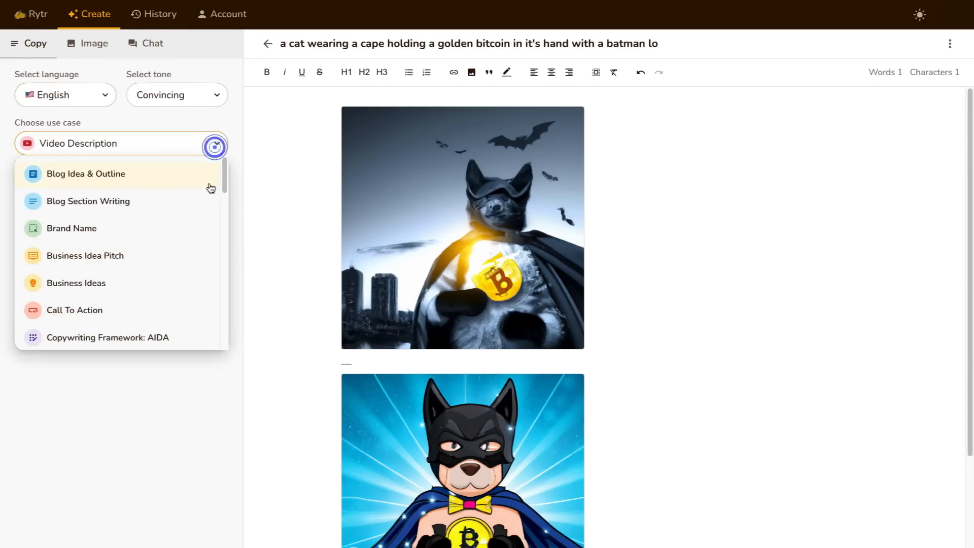
mouse_move(171, 188)
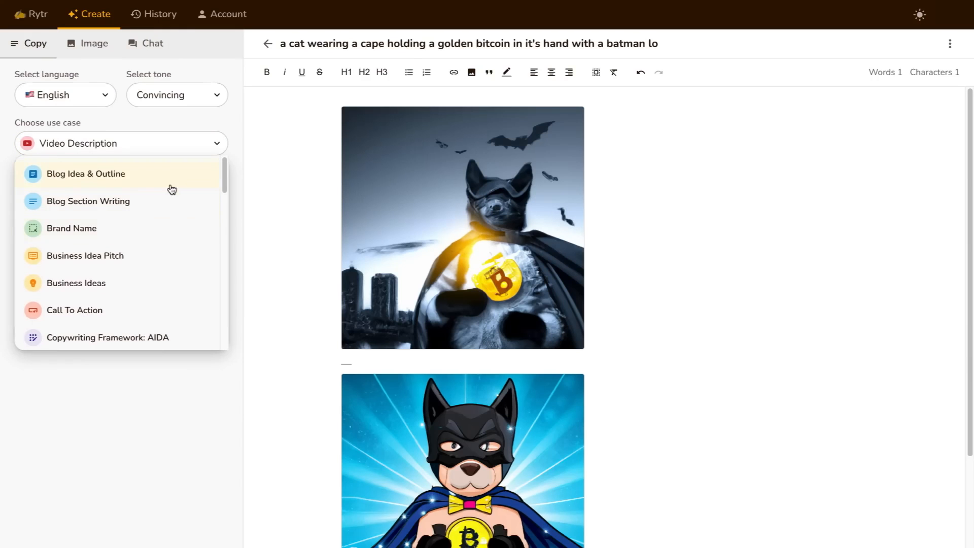
scroll("down", 3)
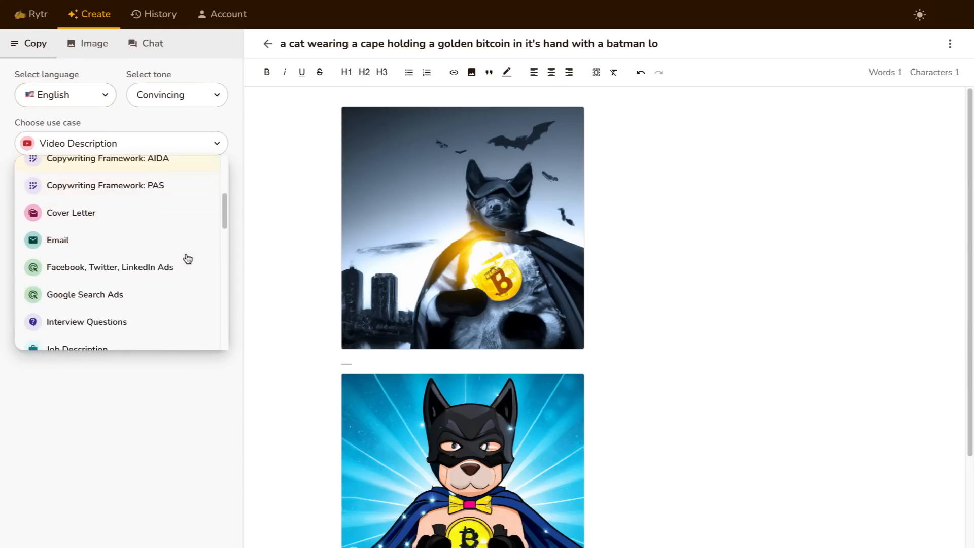
scroll("down", 3)
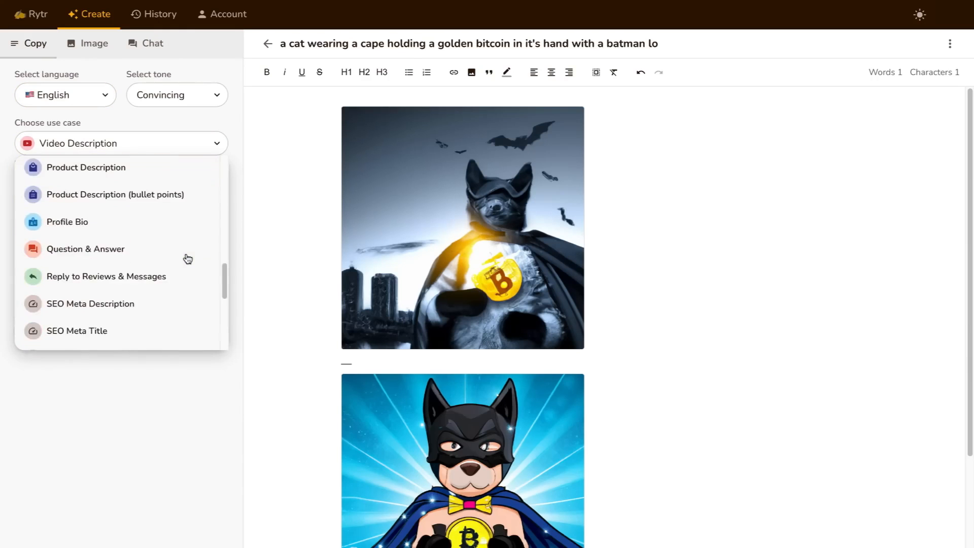
scroll("down", 3)
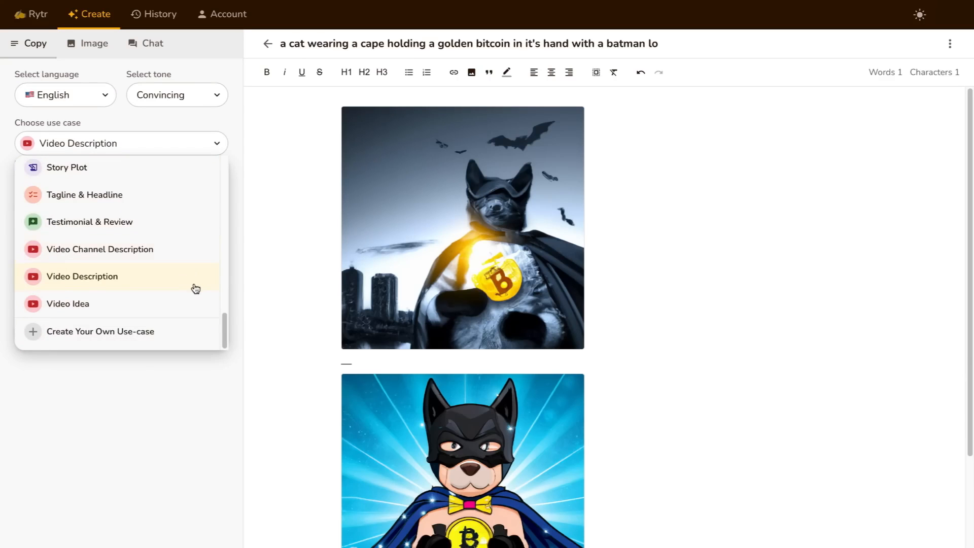
scroll("up", 3)
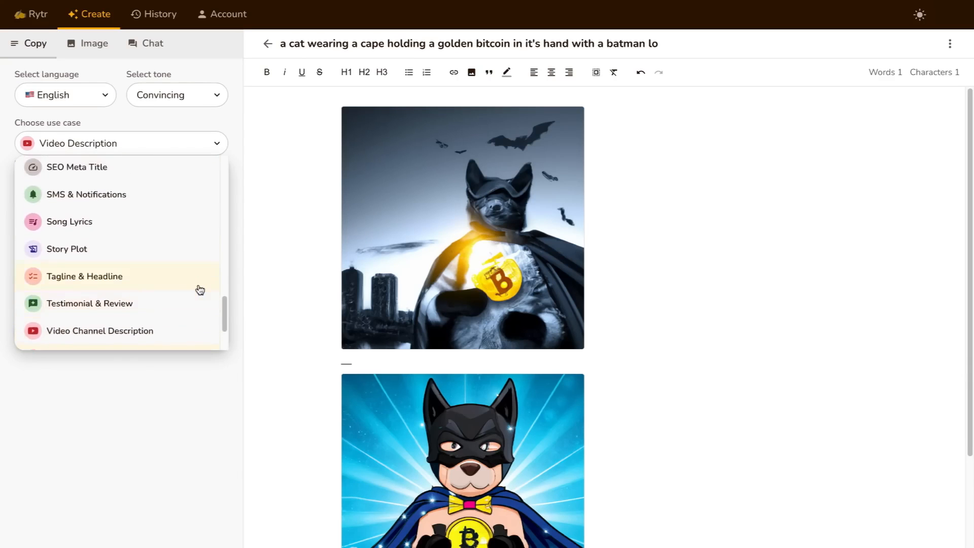
scroll("up", 3)
type("Rytr T")
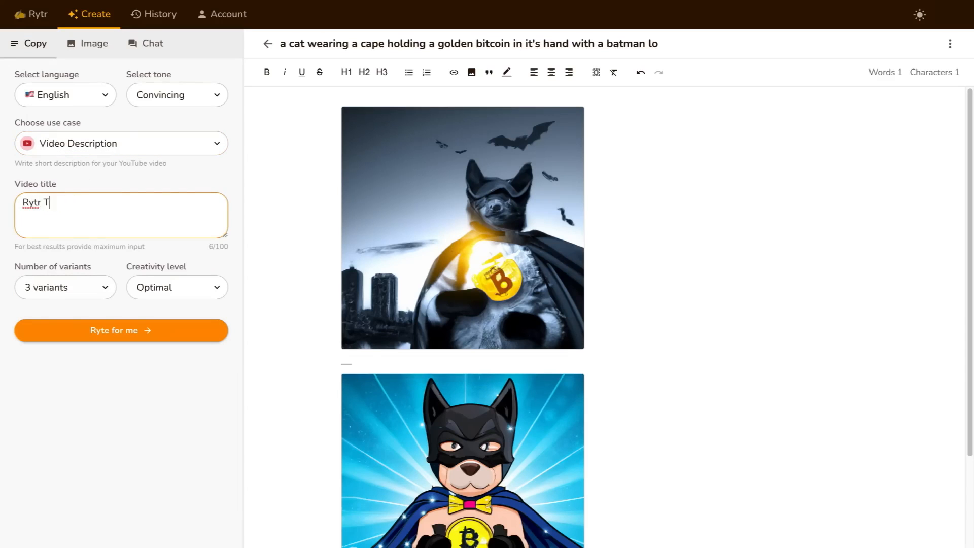
Generate three video descriptions for 'Rytr Tutorial' and continue writing after the first
left_click(103, 287)
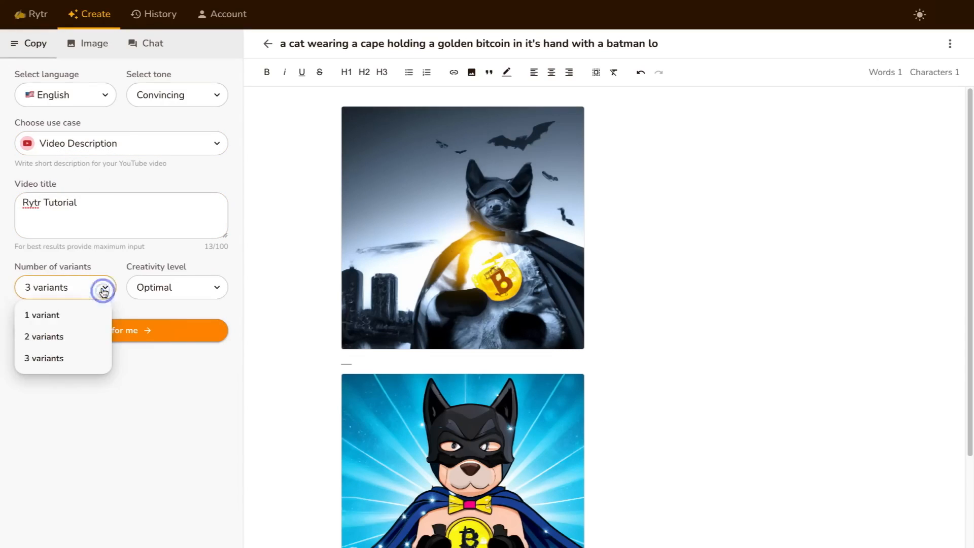
left_click(177, 287)
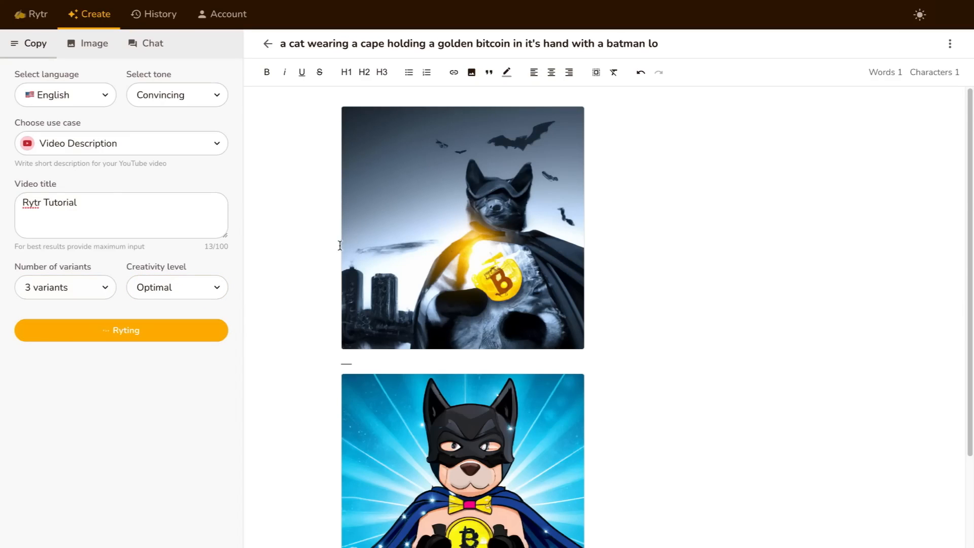
left_click(121, 329)
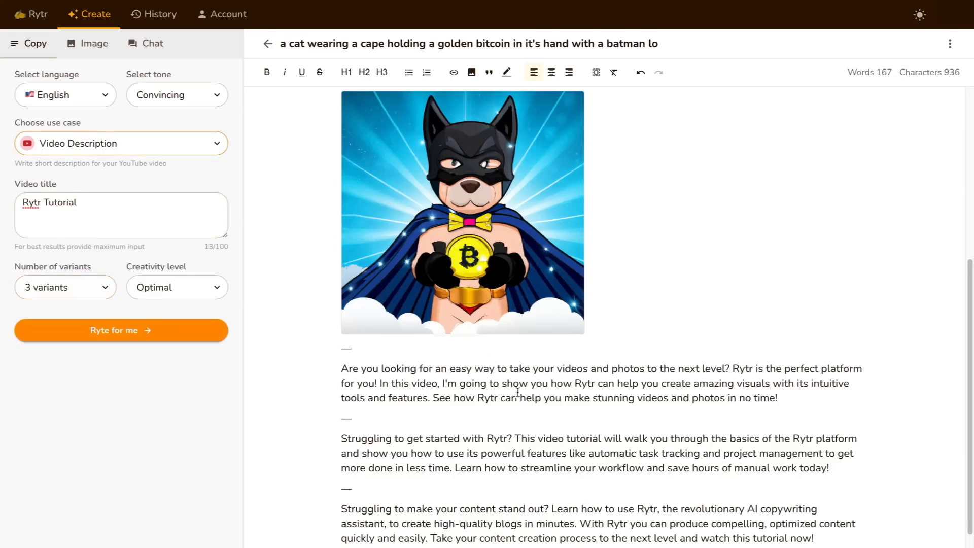
scroll("down", 3)
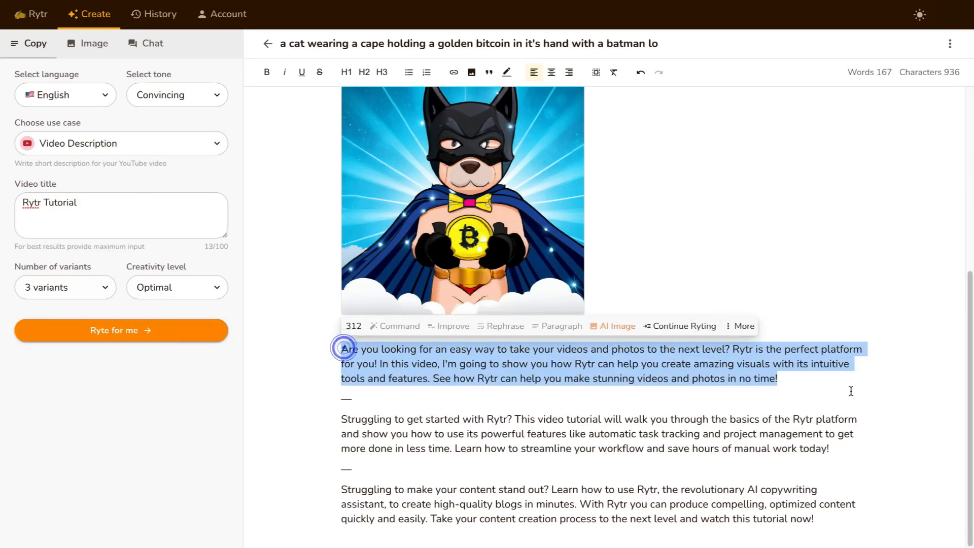
mouse_move(684, 325)
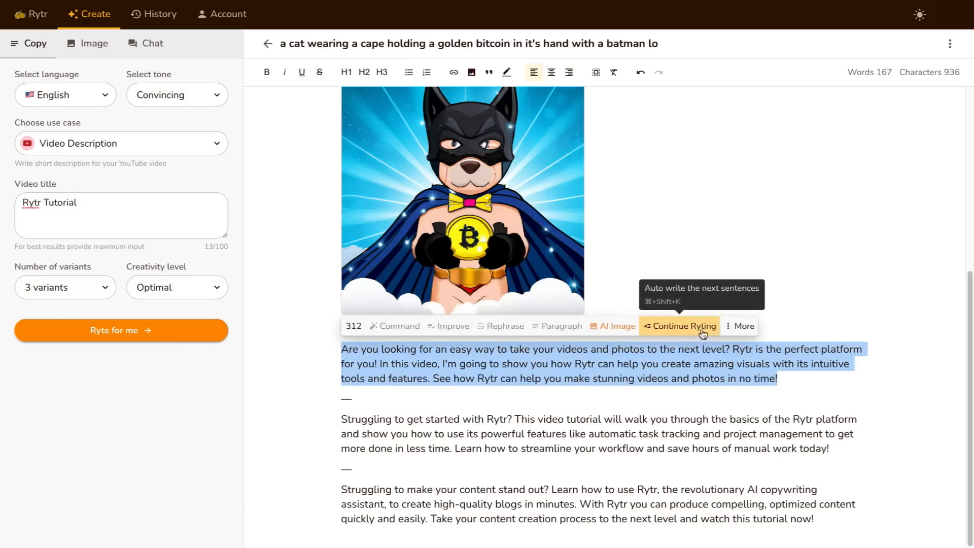
left_click(744, 326)
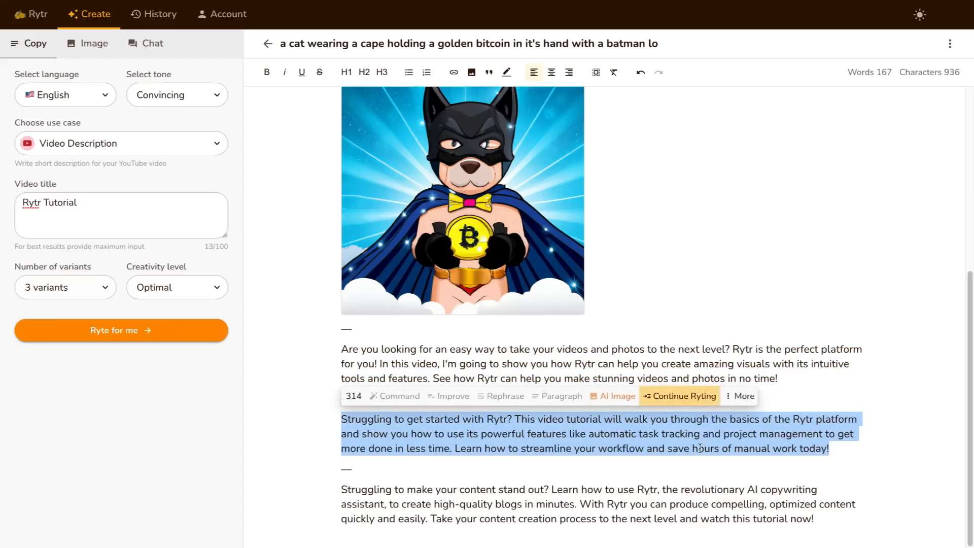
Open the Choose use case dropdown again and scroll through its options
left_click(121, 143)
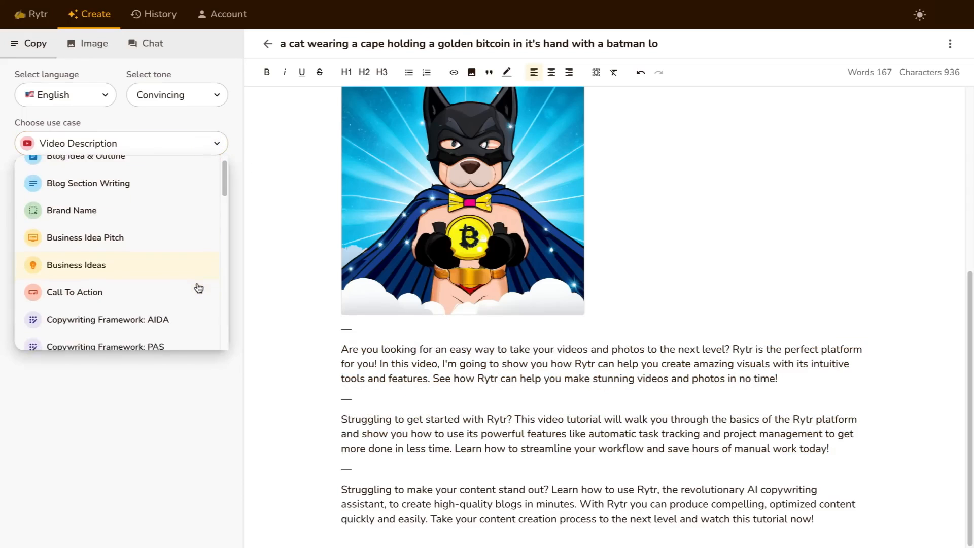
scroll("down", 3)
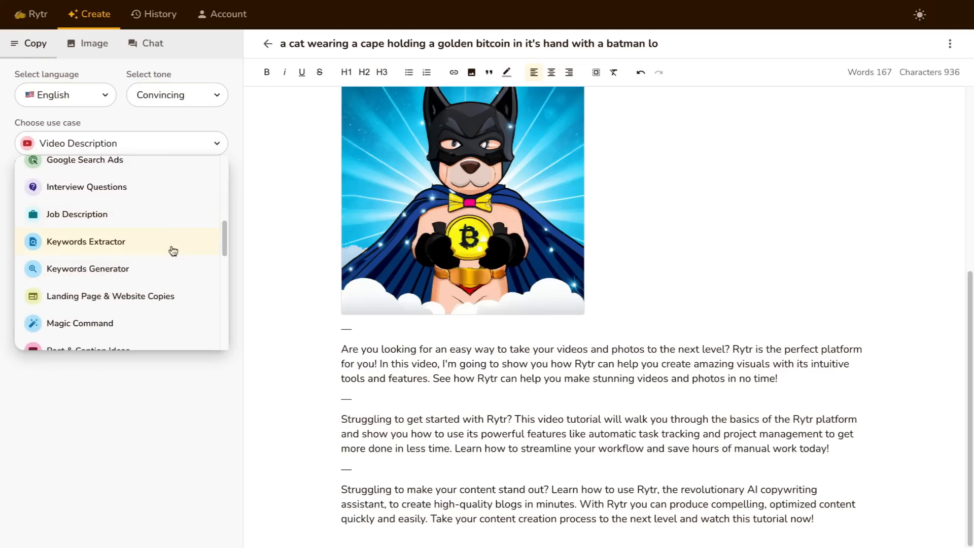
scroll("down", 3)
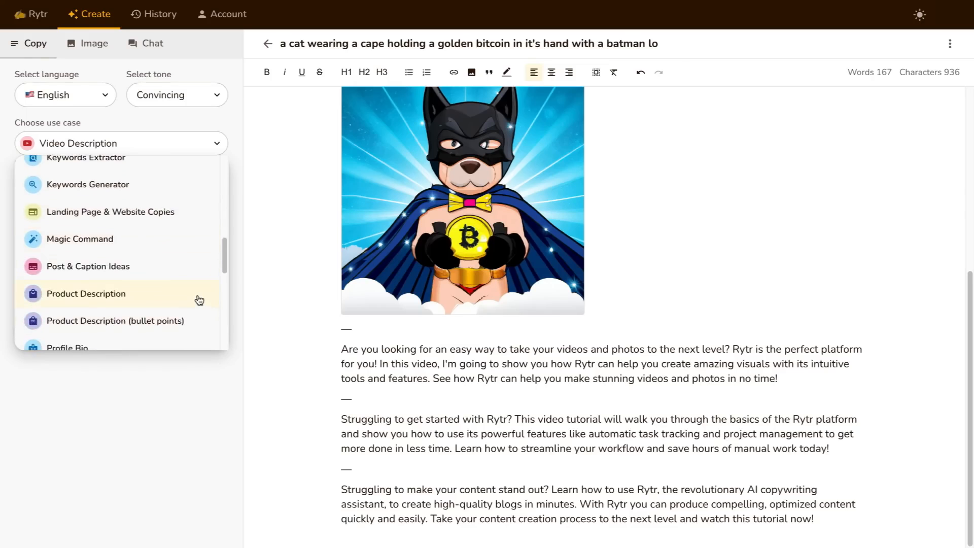
scroll("down", 3)
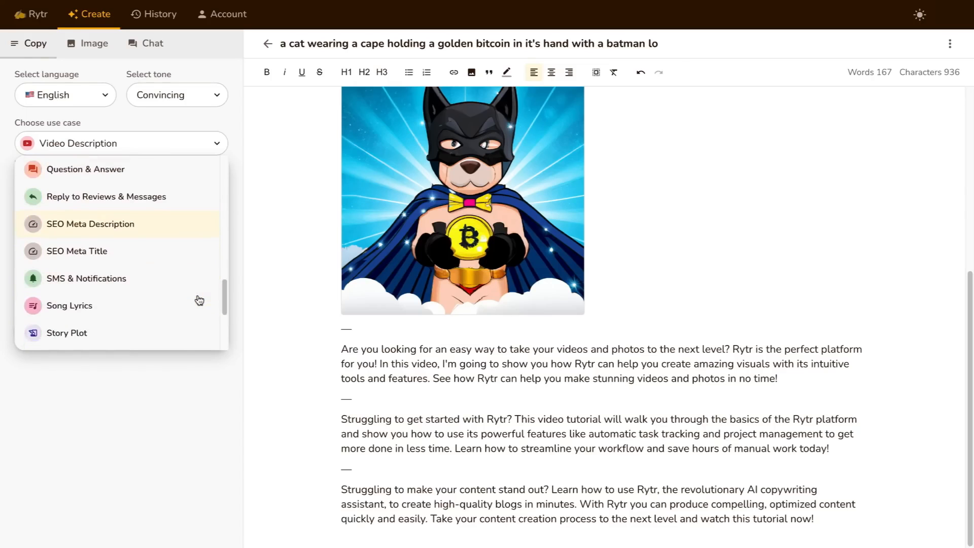
Draw images of a caped cat holding a golden bitcoin and review the results
left_click(95, 43)
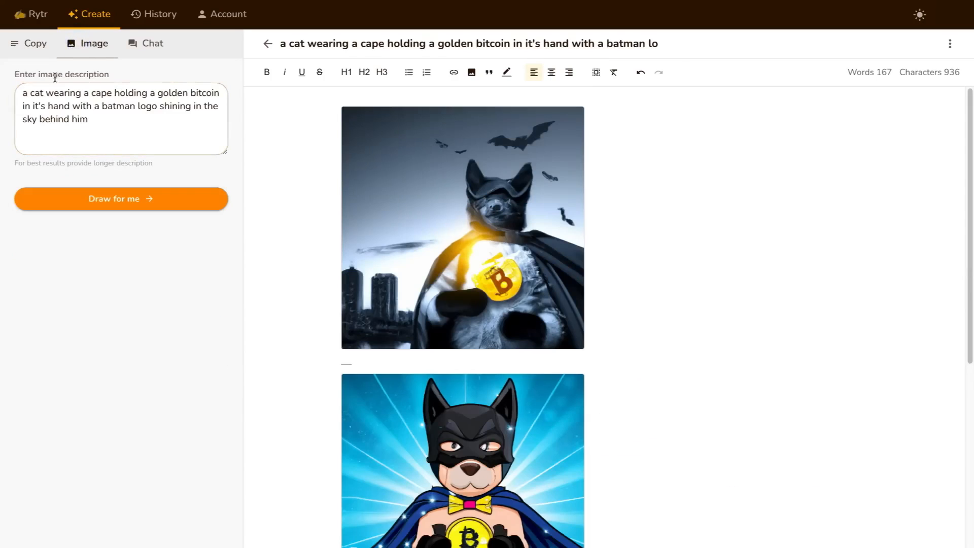
mouse_move(438, 230)
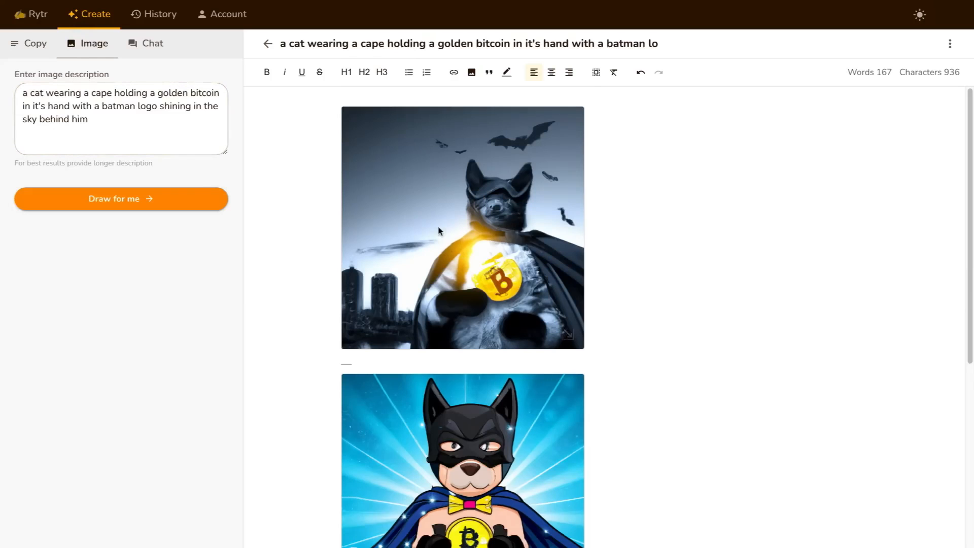
left_click(112, 118)
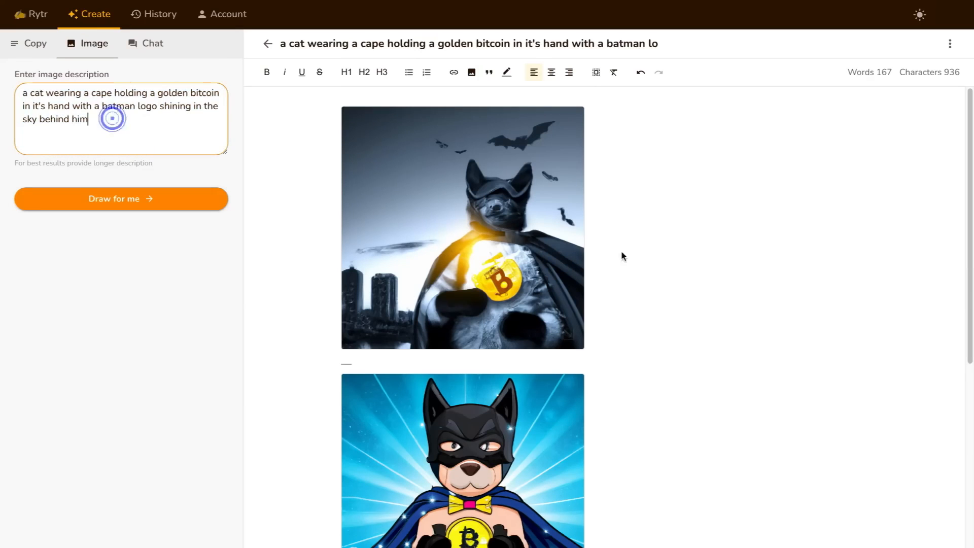
scroll("down", 3)
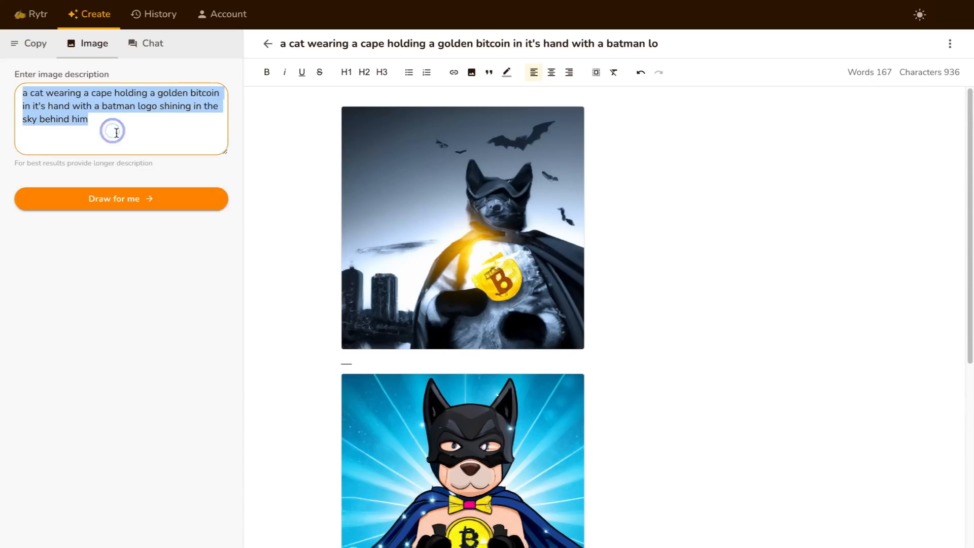
left_click(116, 132)
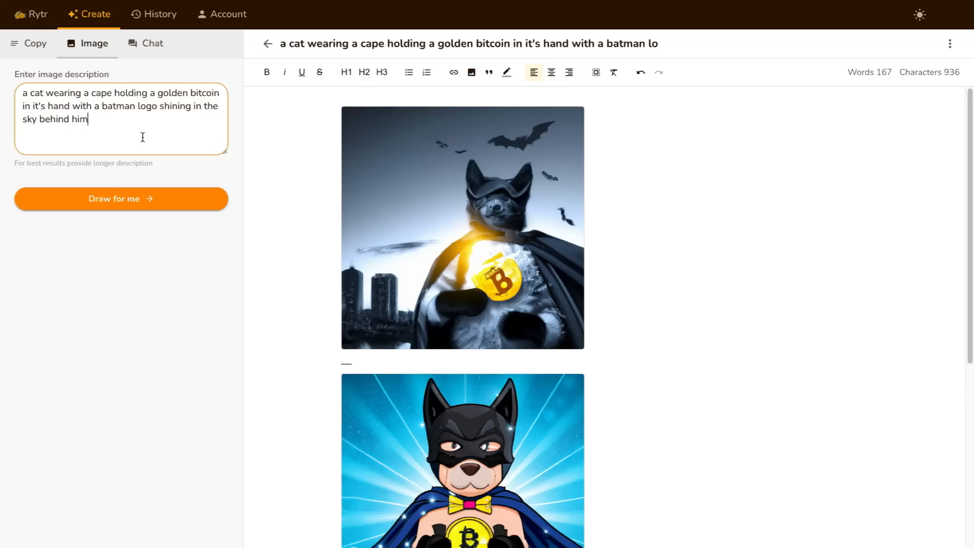
left_click(120, 199)
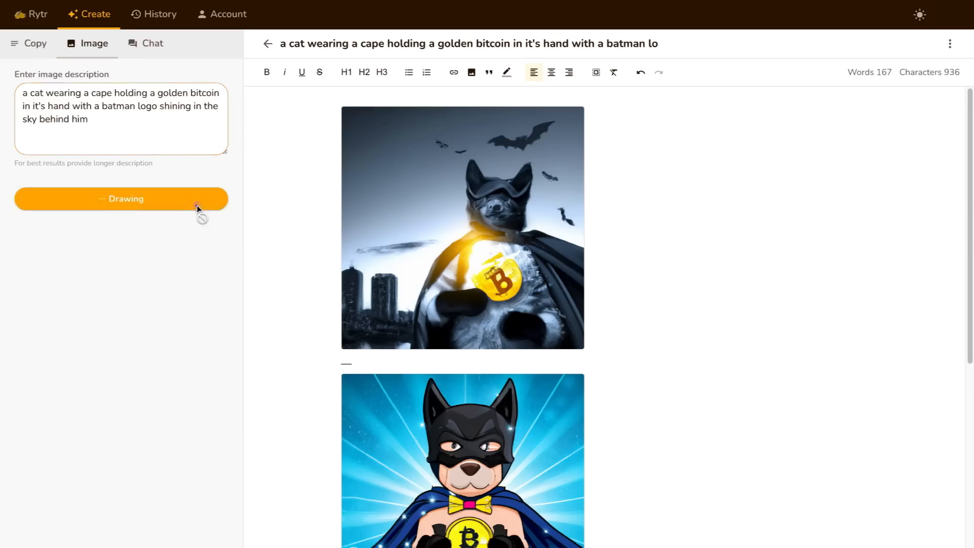
mouse_move(609, 298)
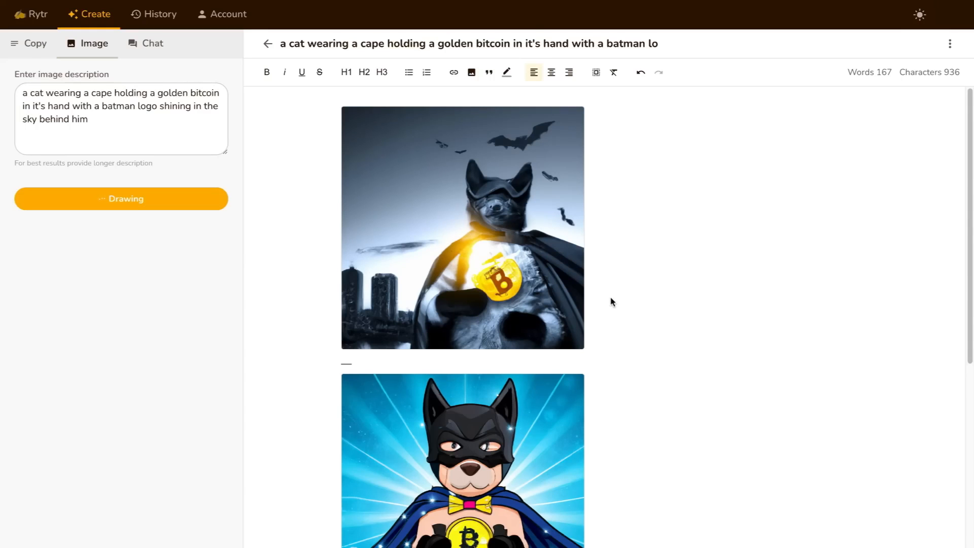
left_click(121, 198)
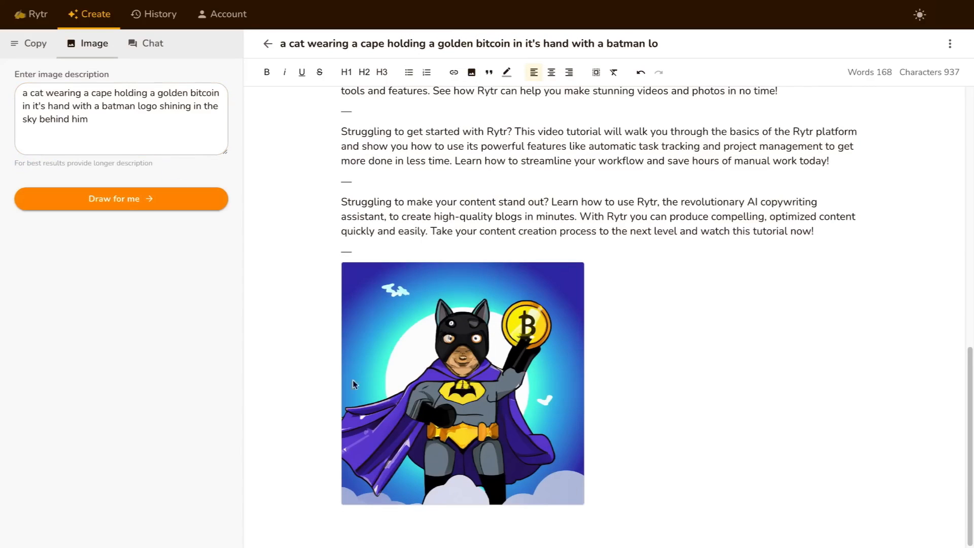
scroll("down", 3)
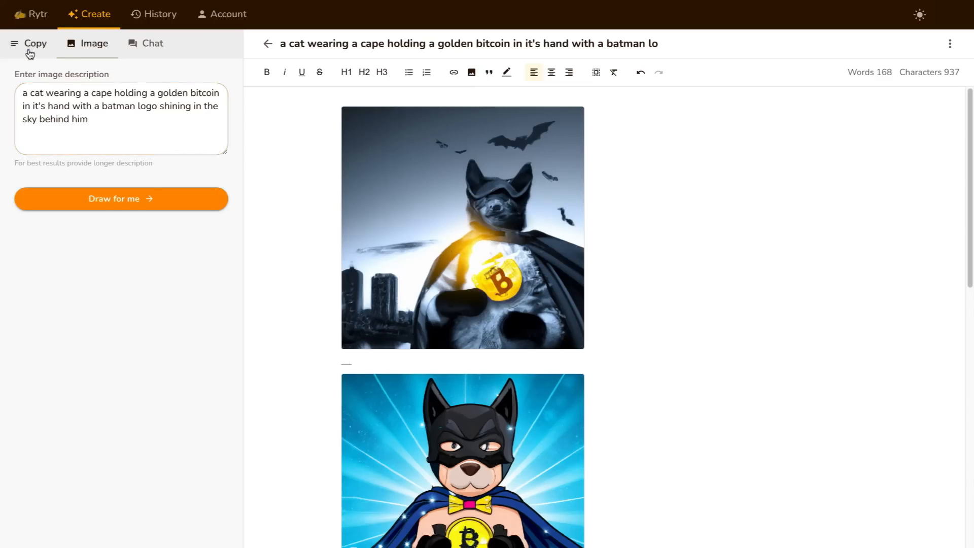
Add the HyperWrite - AI Assistant extension from the Chrome Web Store
left_click(36, 44)
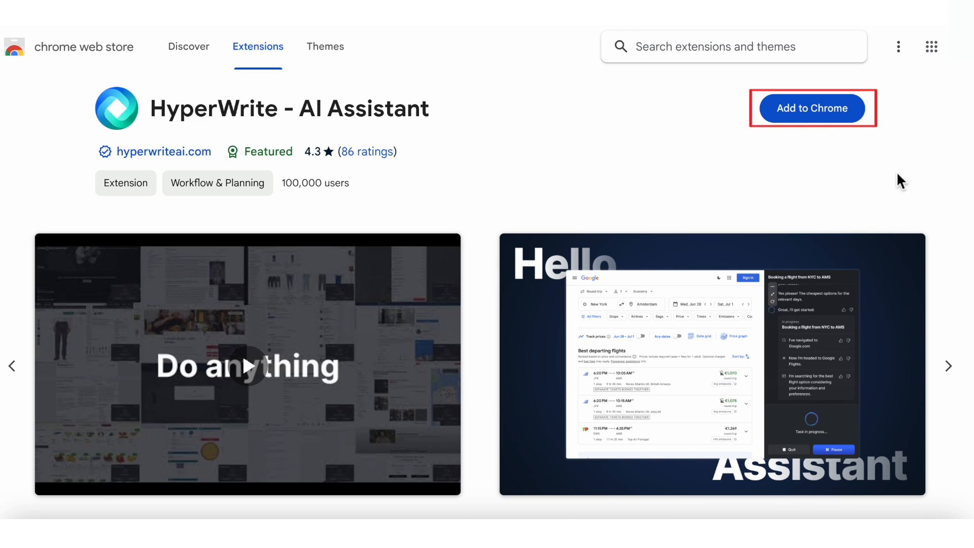
left_click(811, 108)
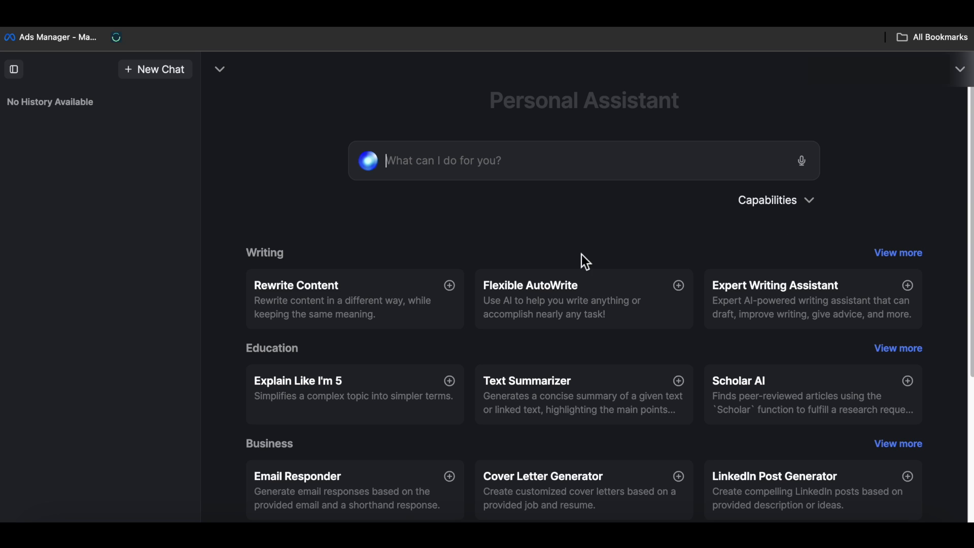
mouse_move(363, 235)
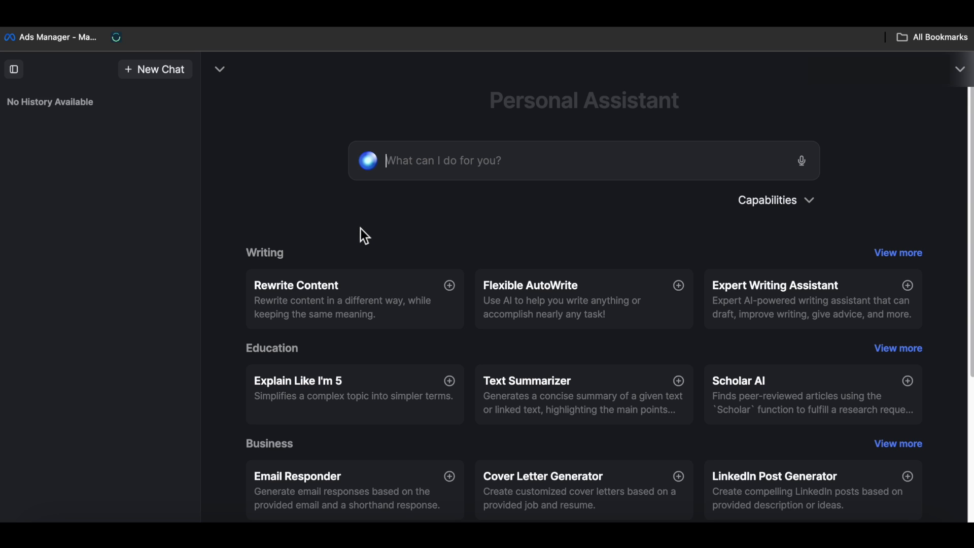
Switch to the HyperWrite Dashboard tab and create a New Document
left_click(416, 7)
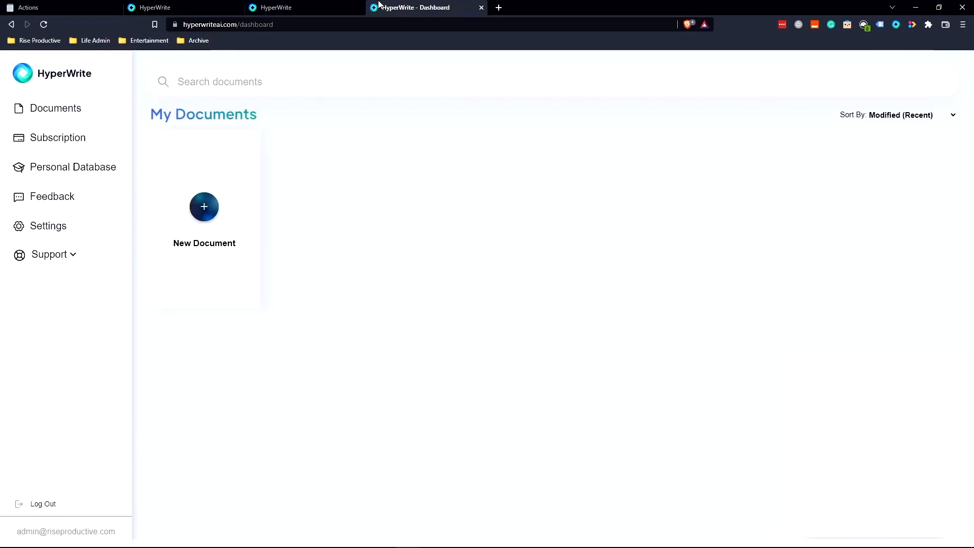
mouse_move(522, 9)
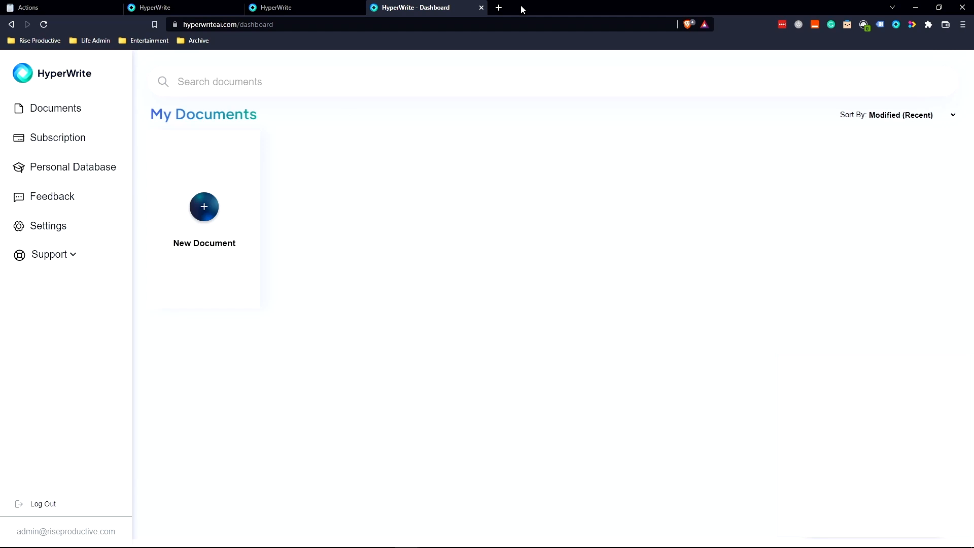
left_click(204, 207)
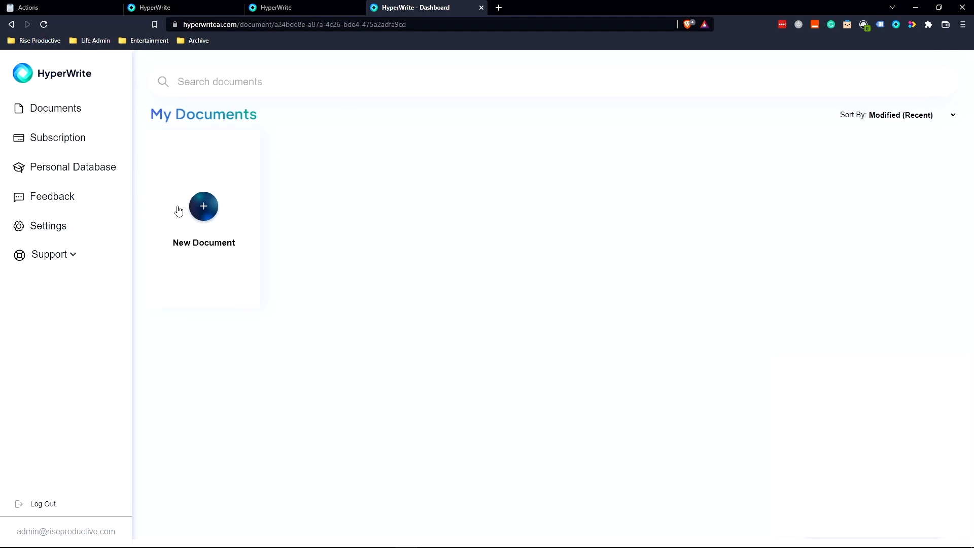
Set Document Instructions to 'A 1500 word article on motivation and how it effect…'
left_click(203, 205)
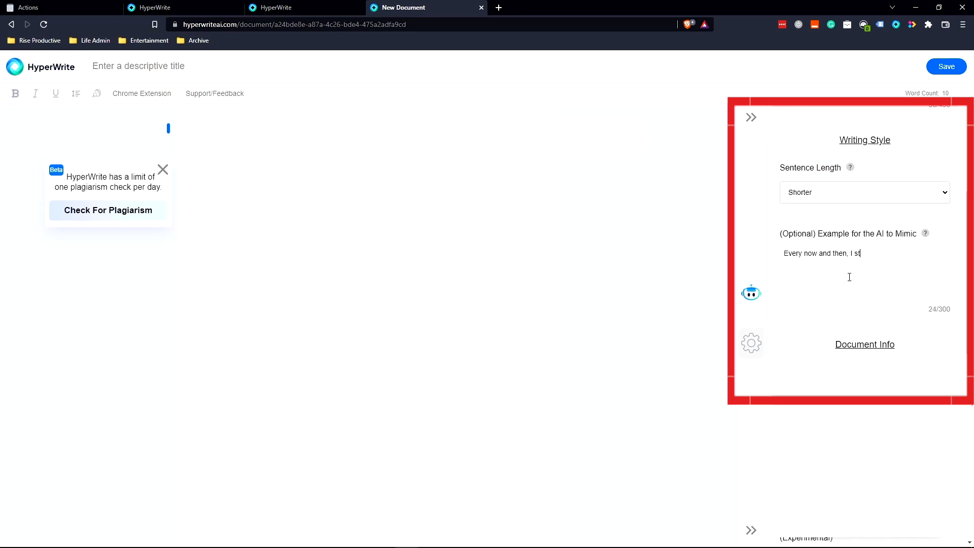
scroll("down", 3)
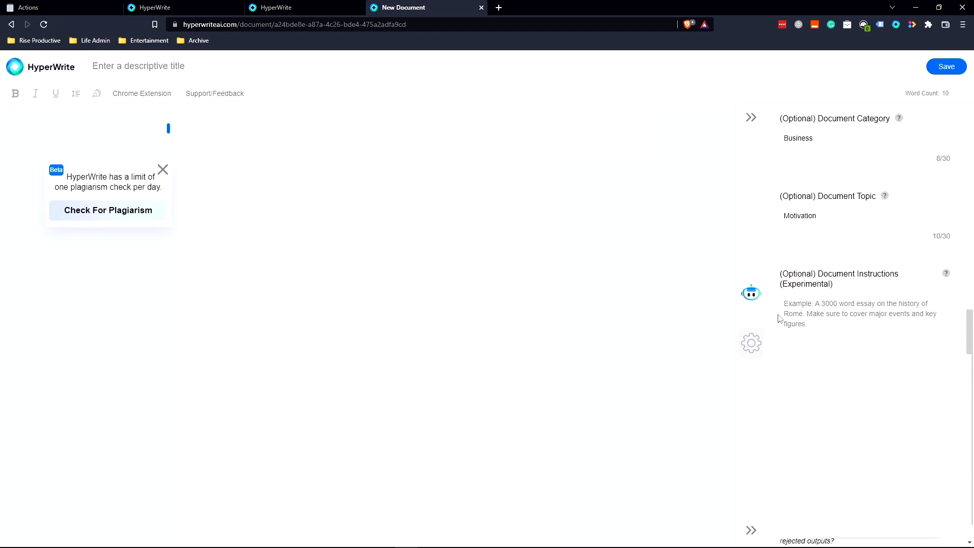
mouse_move(865, 317)
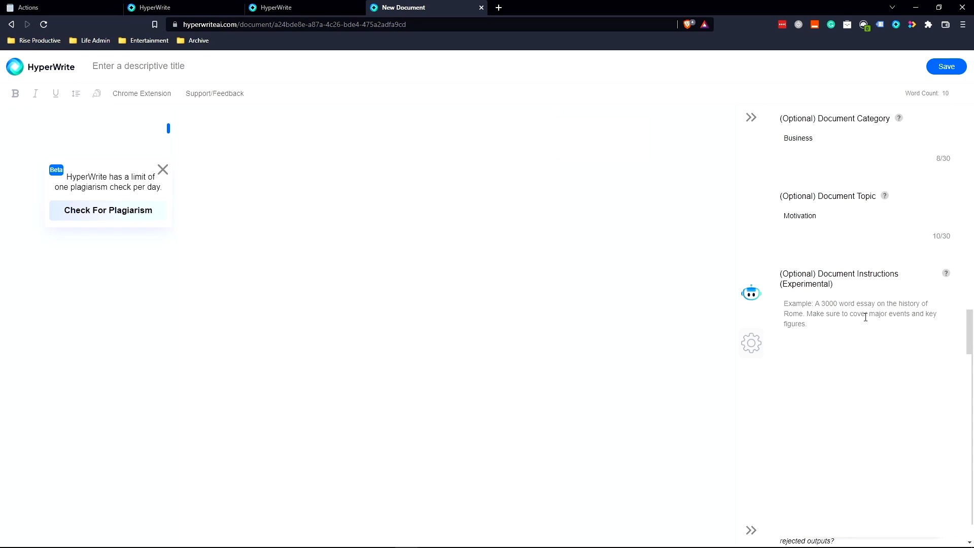
type("A 1500 word article")
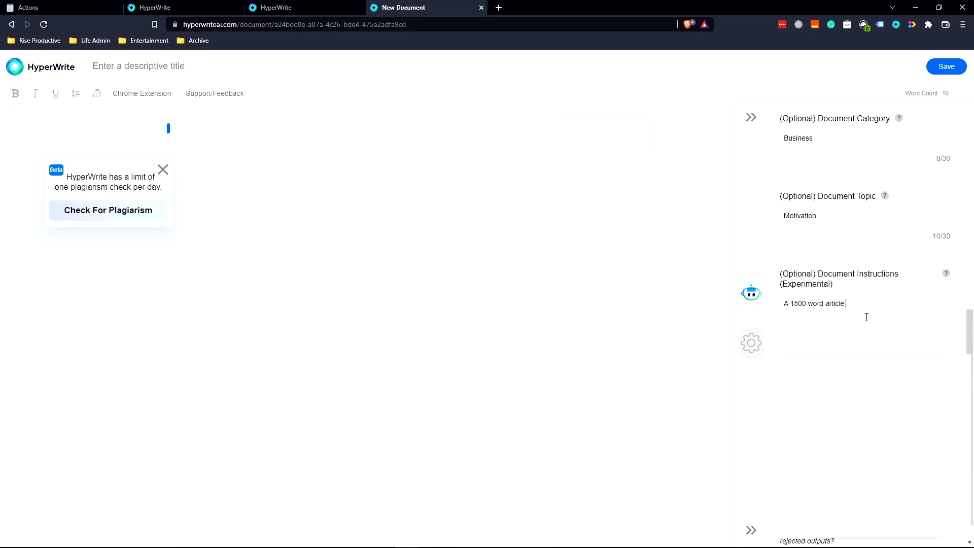
type("on motivation and how it effect")
left_click(464, 128)
type("Motivation is ")
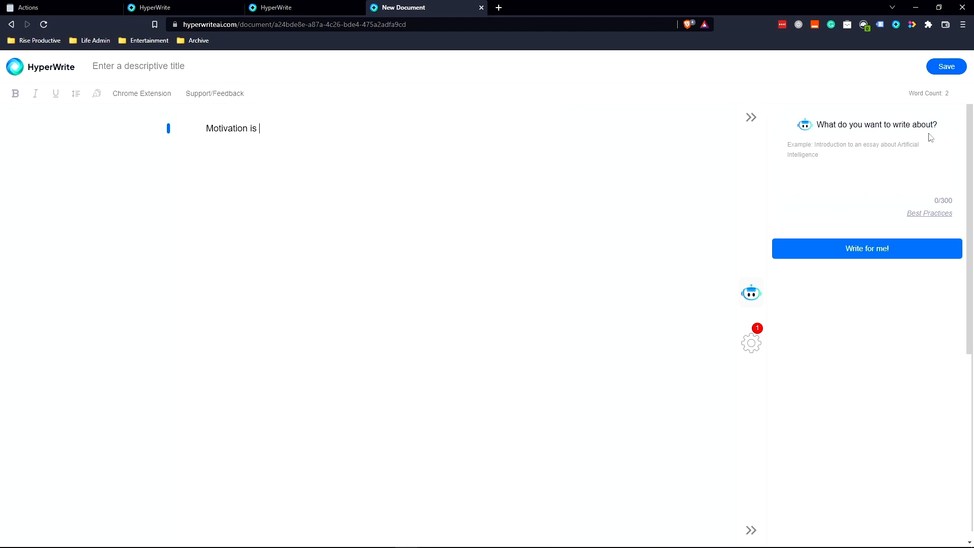
Write the motivation opening, mixing AutoWrite suggestions with phrases like 'unsuccessful?' and 'in my opinion'
type("something that helps us achieve what we want.")
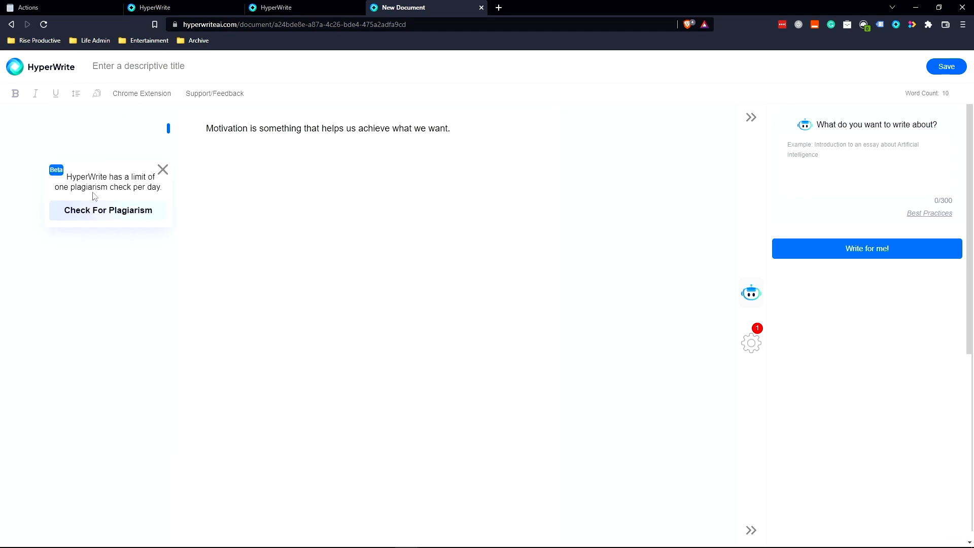
mouse_move(163, 200)
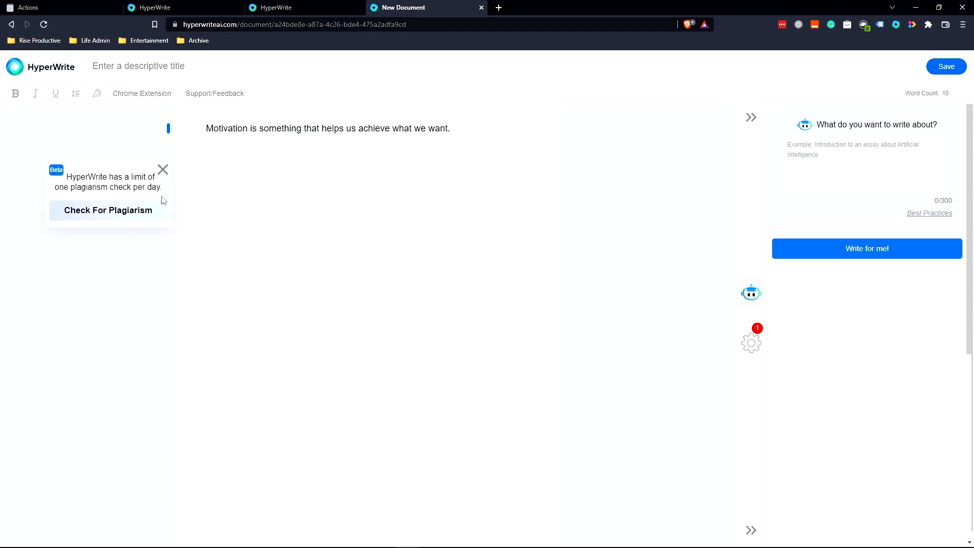
left_click(751, 343)
type(" Everyone wants to be motivated in their life, but what differentiates the successful from the")
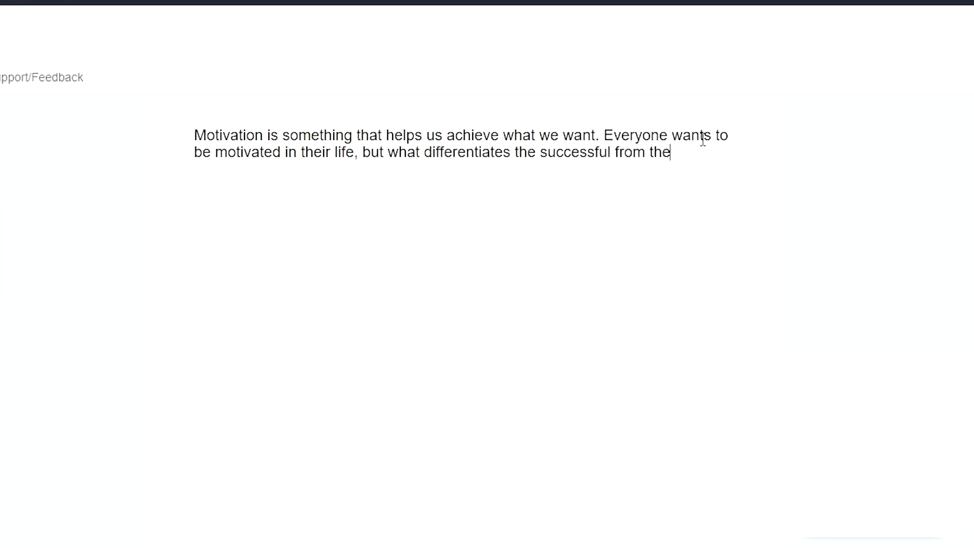
type("unsuccessful?")
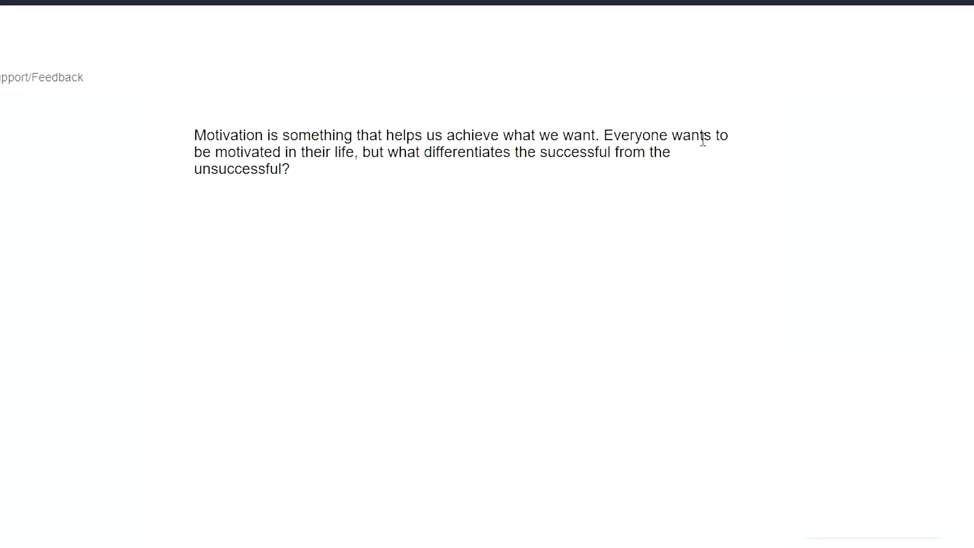
left_click(293, 169)
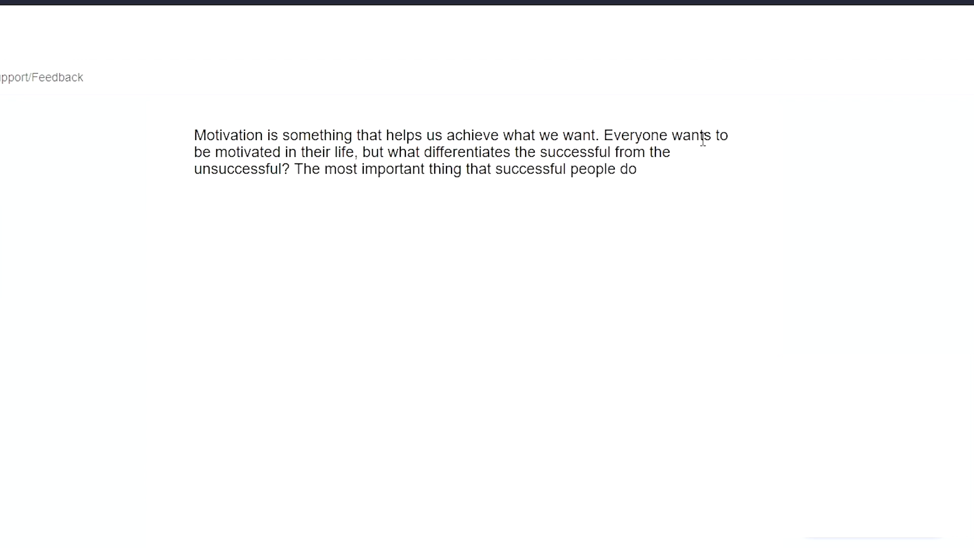
type(", in my opinion,")
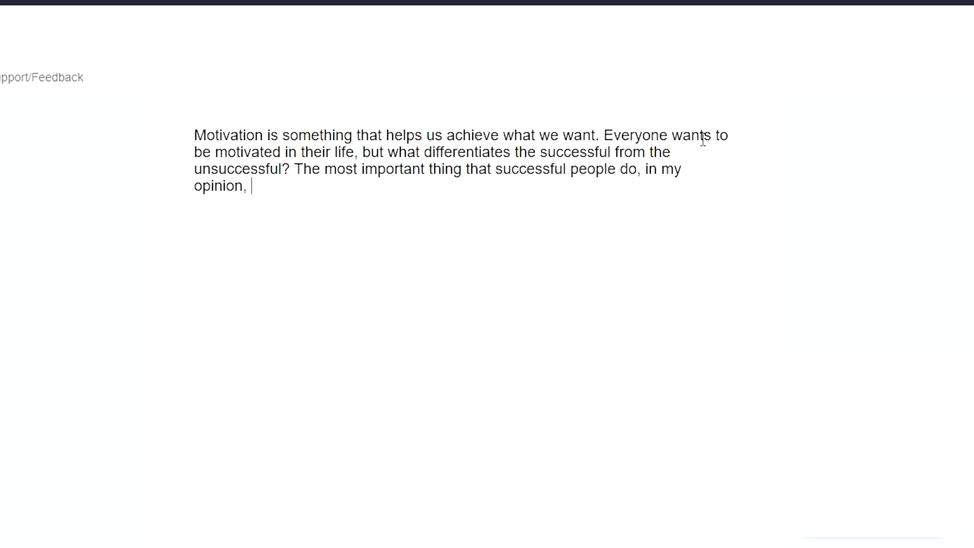
type("is to find a way to find their")
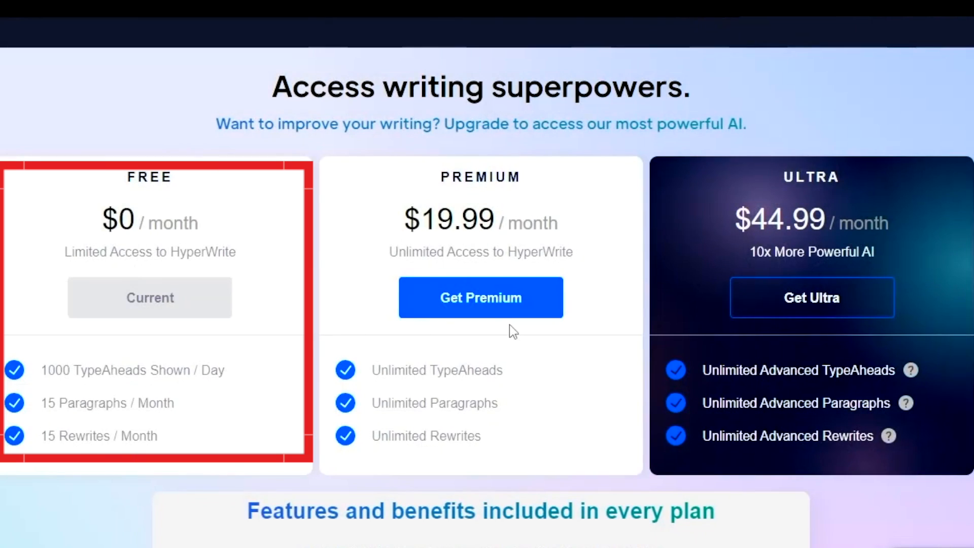
mouse_move(557, 357)
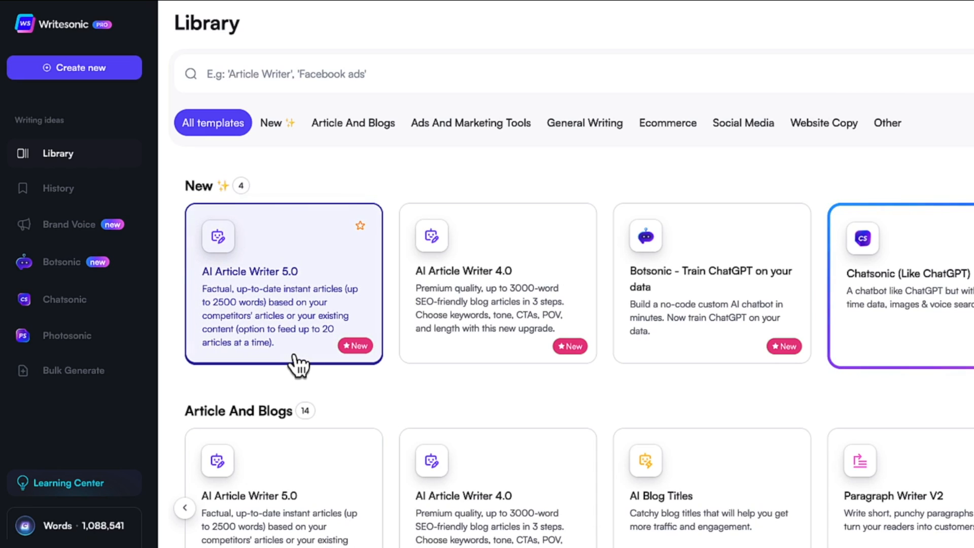
mouse_move(256, 257)
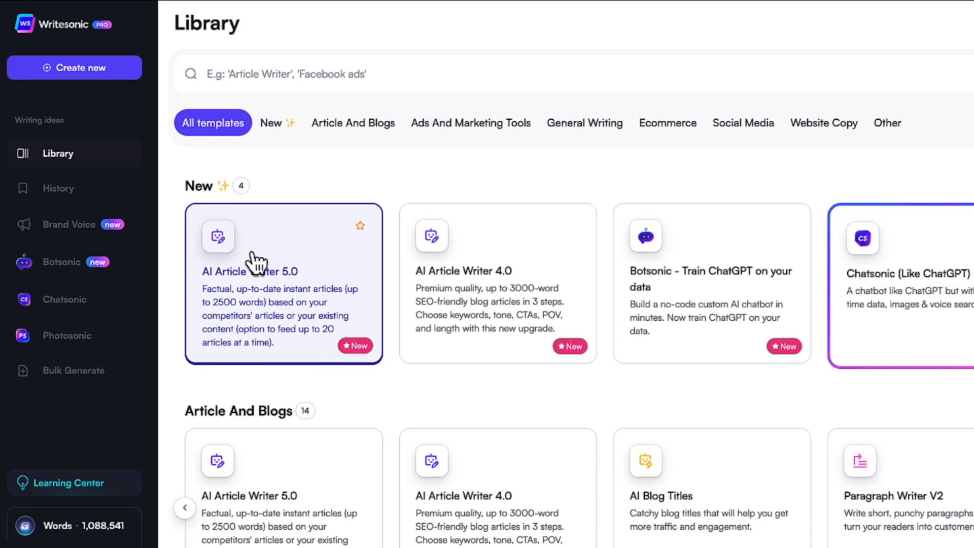
mouse_move(305, 297)
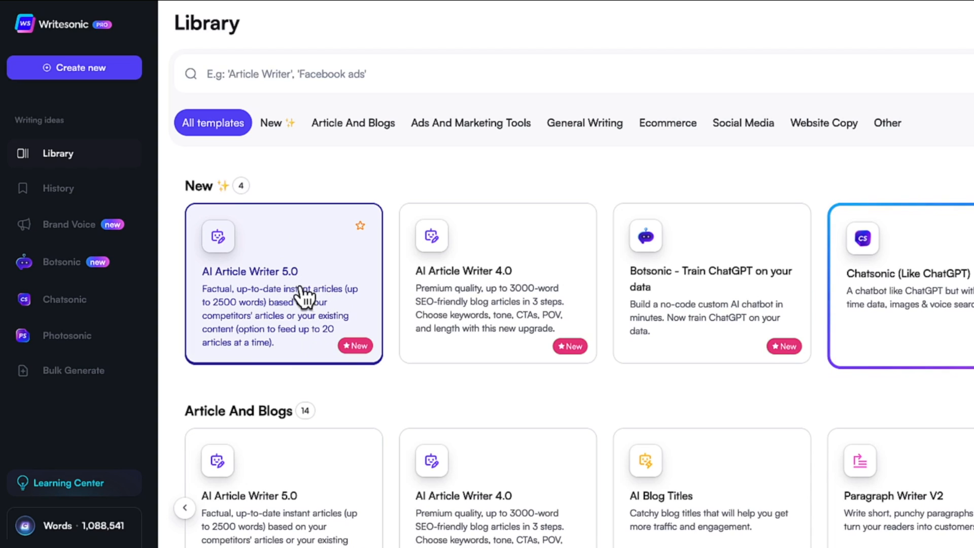
Open the AI Article Writer 5.0 card under New in the Library
left_click(283, 282)
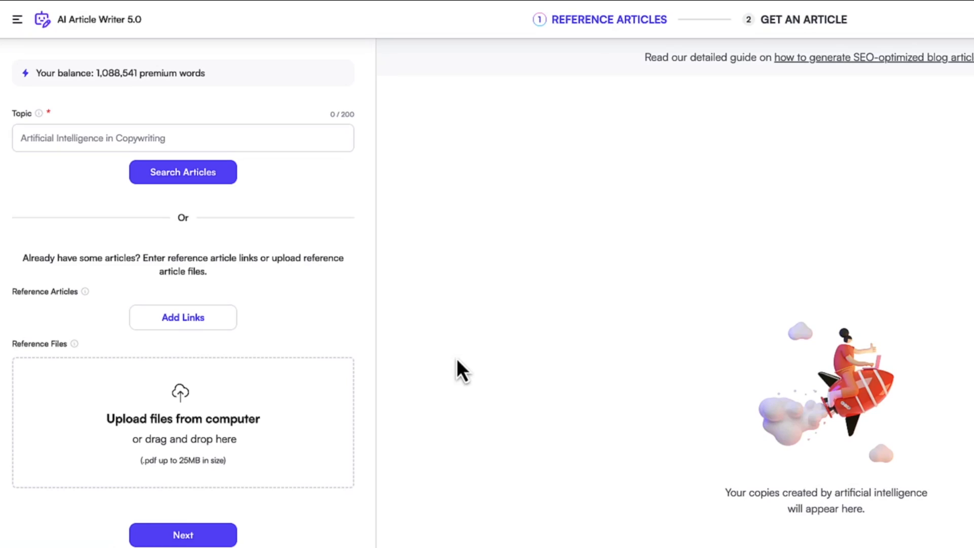
mouse_move(626, 329)
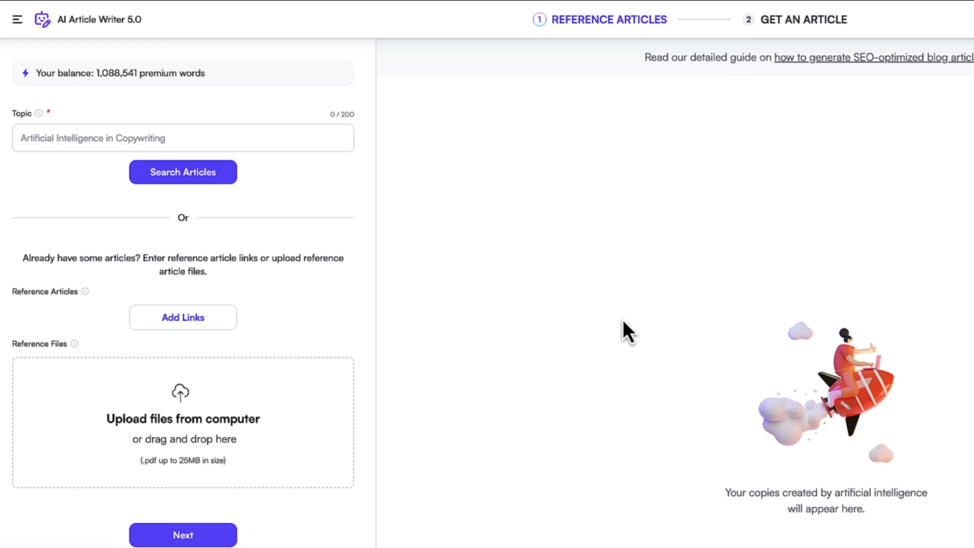
mouse_move(772, 47)
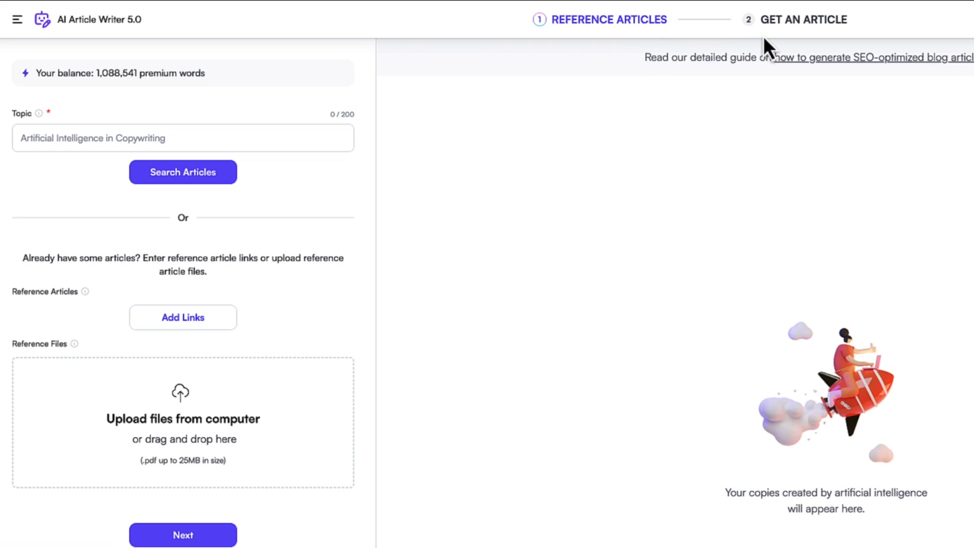
mouse_move(352, 198)
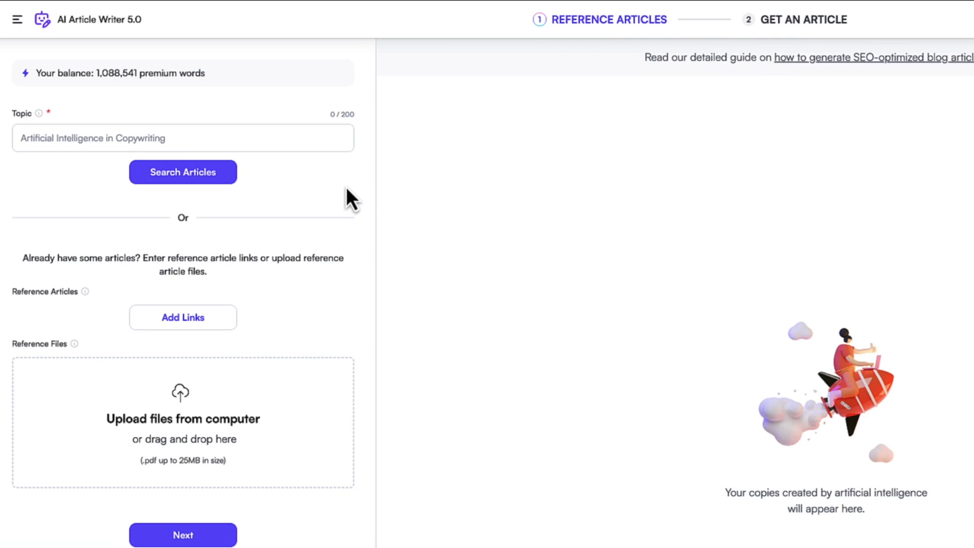
mouse_move(242, 155)
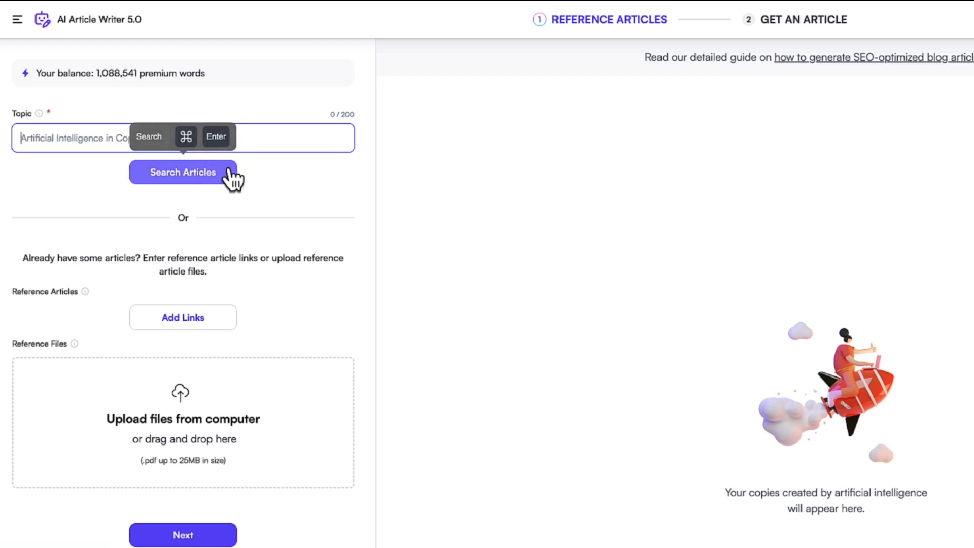
mouse_move(301, 205)
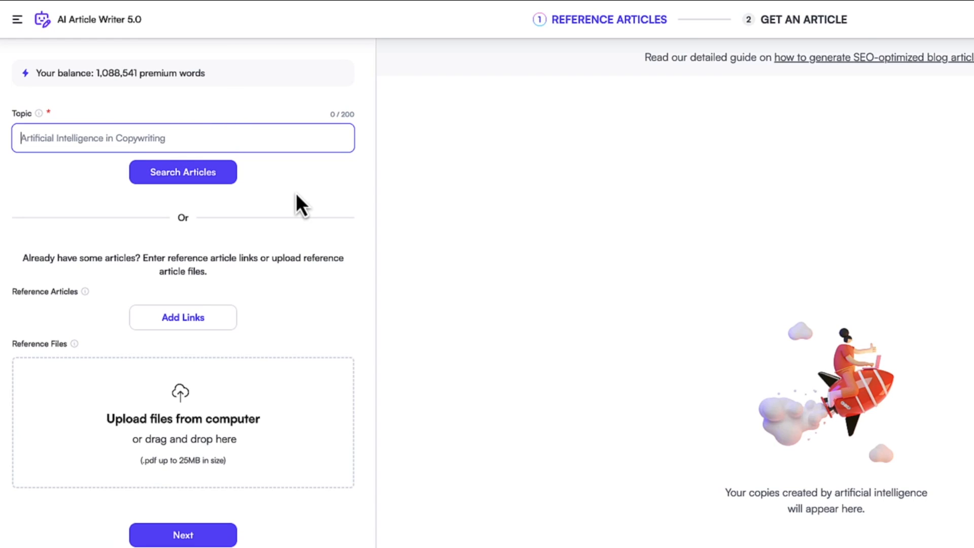
mouse_move(247, 255)
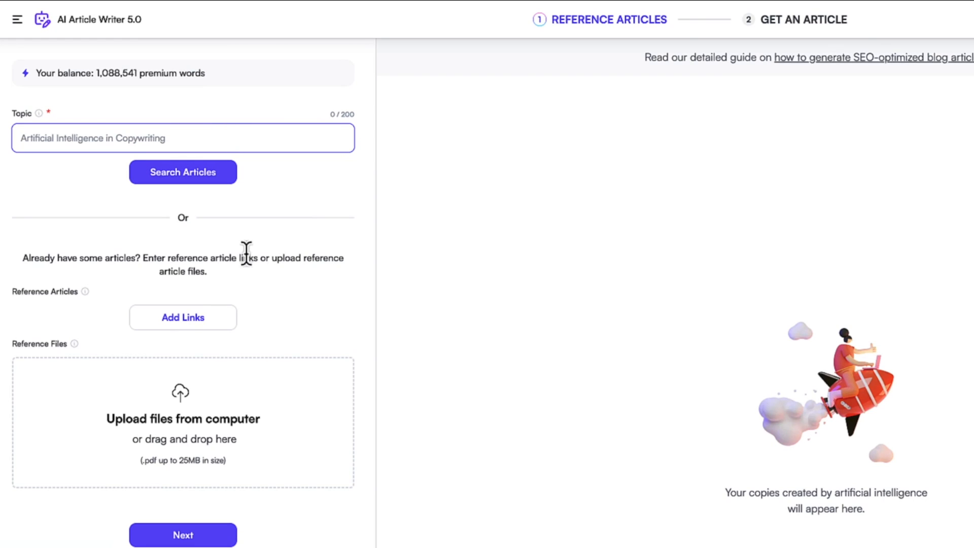
mouse_move(288, 430)
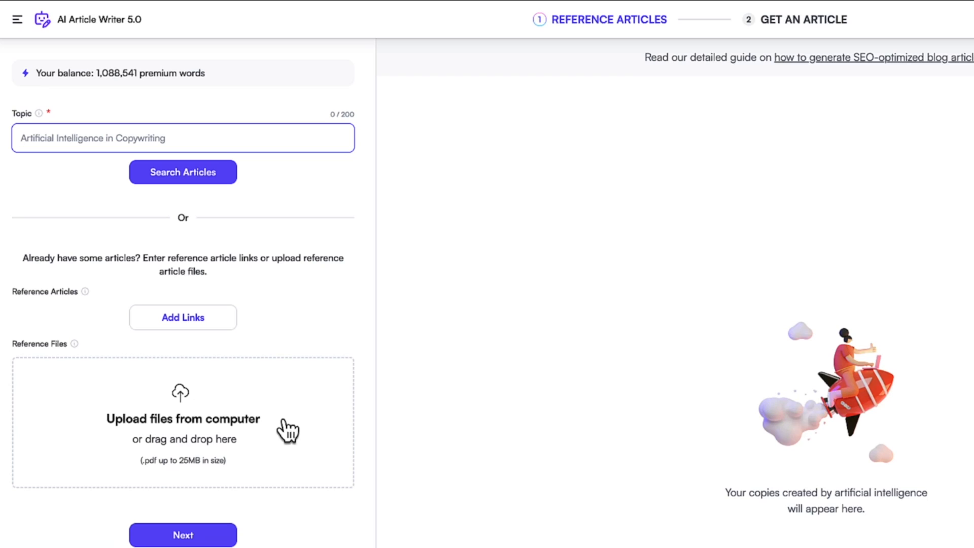
mouse_move(237, 426)
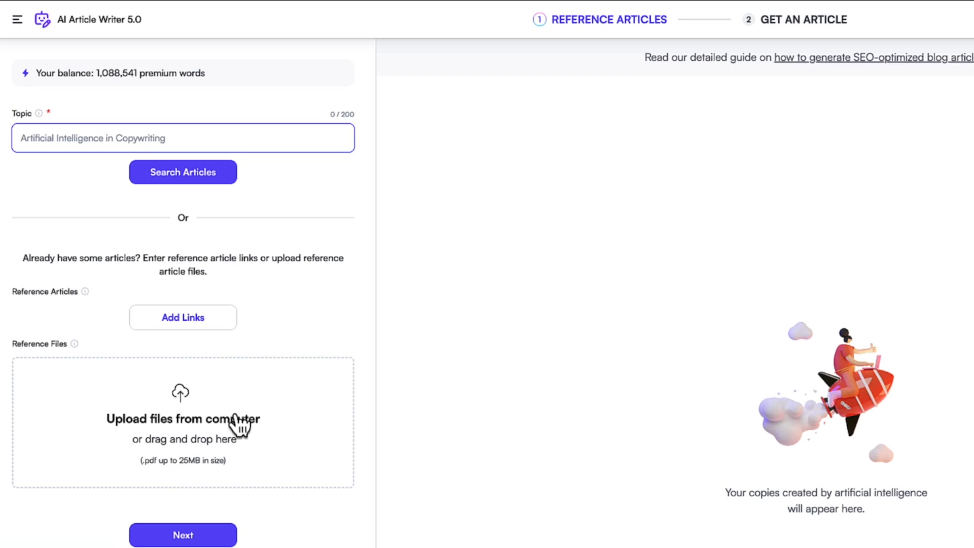
left_click(183, 318)
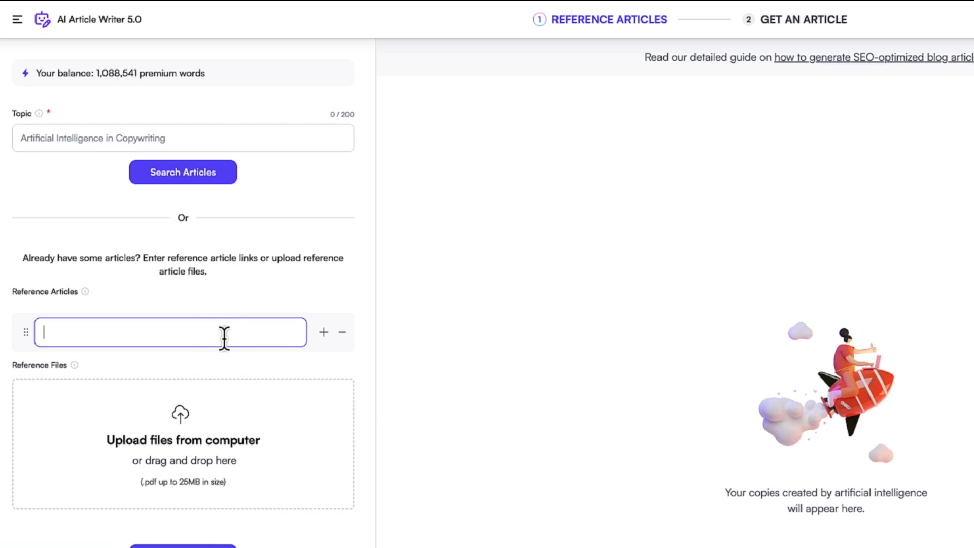
left_click(342, 332)
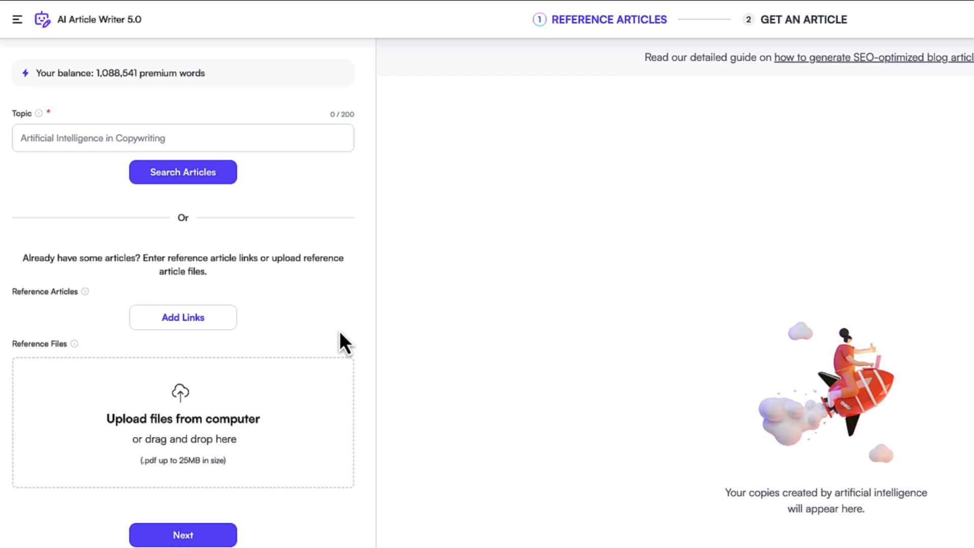
left_click(93, 138)
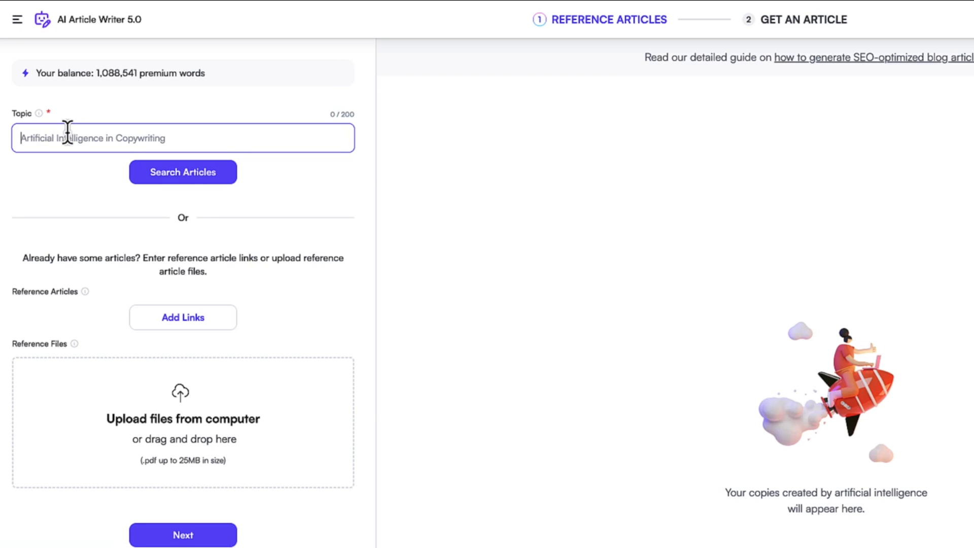
Enter the topic 'chatgpt alternatives' and search for reference articles
type("chatgpt")
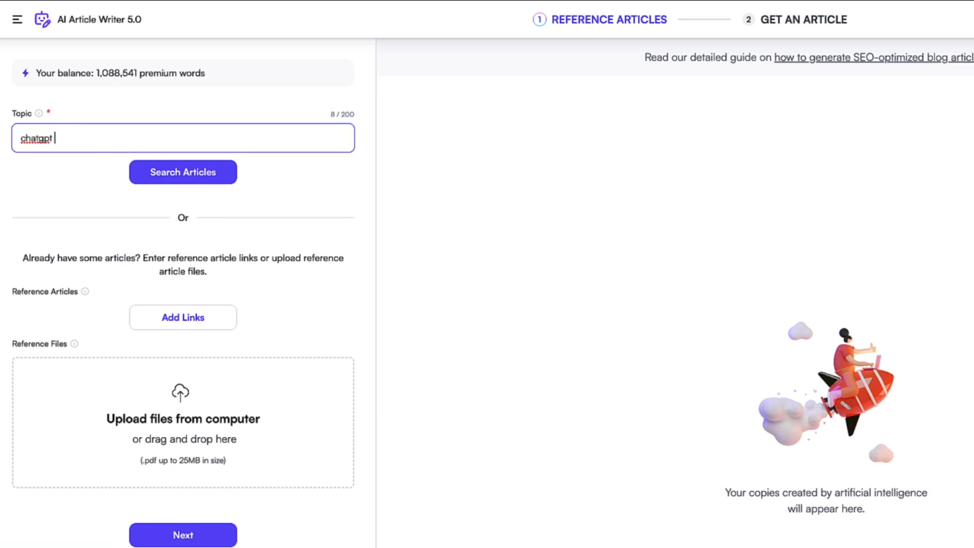
type("alternatives")
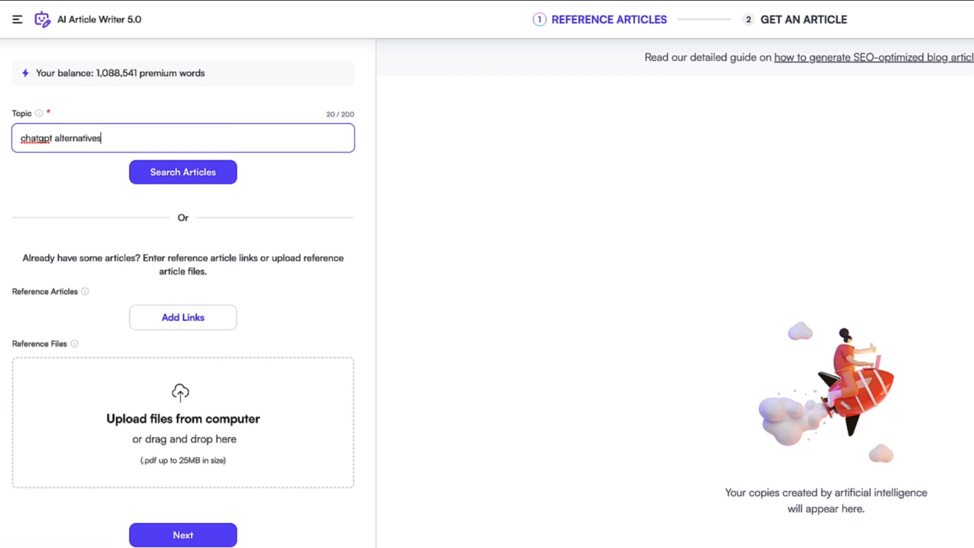
left_click(182, 172)
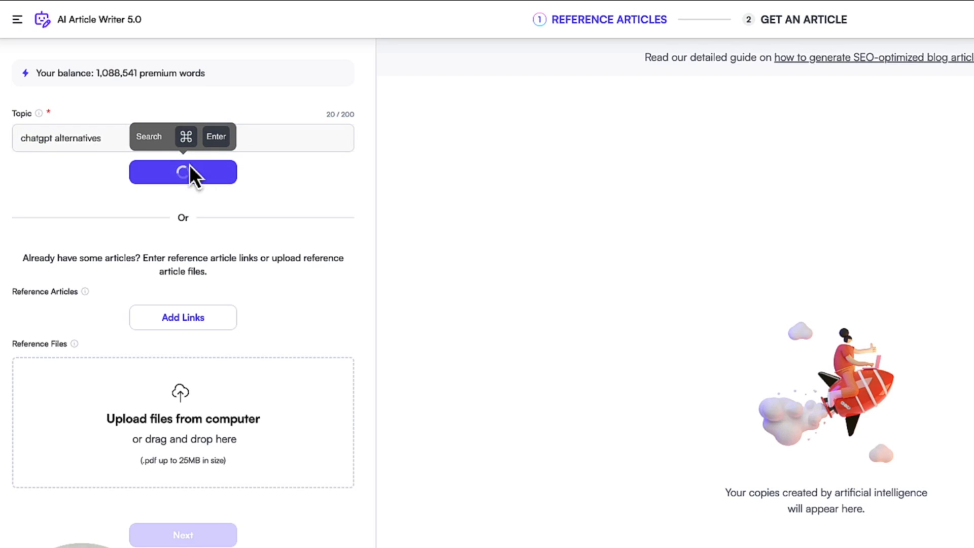
left_click(182, 172)
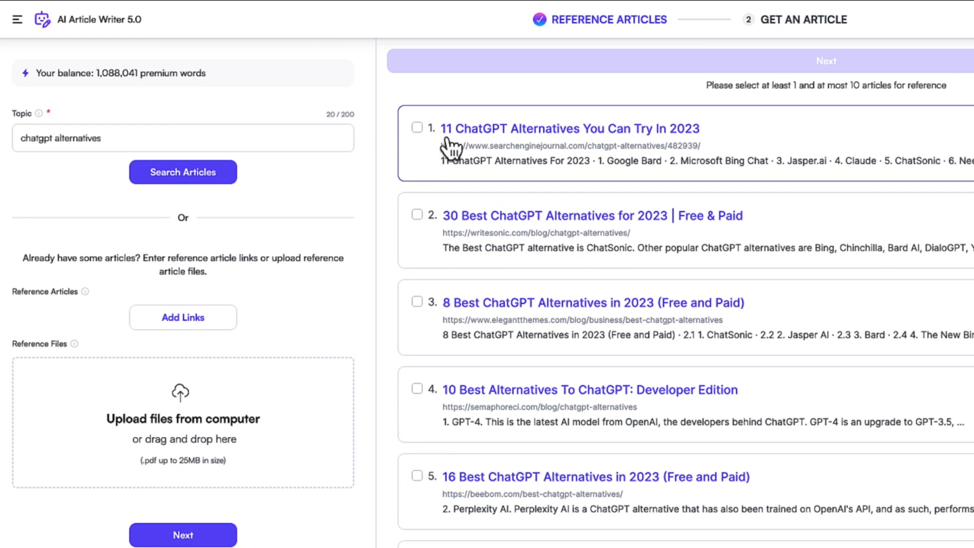
Preview the first result, then continue to the article details with articles 1, 3 and 4
left_click(568, 129)
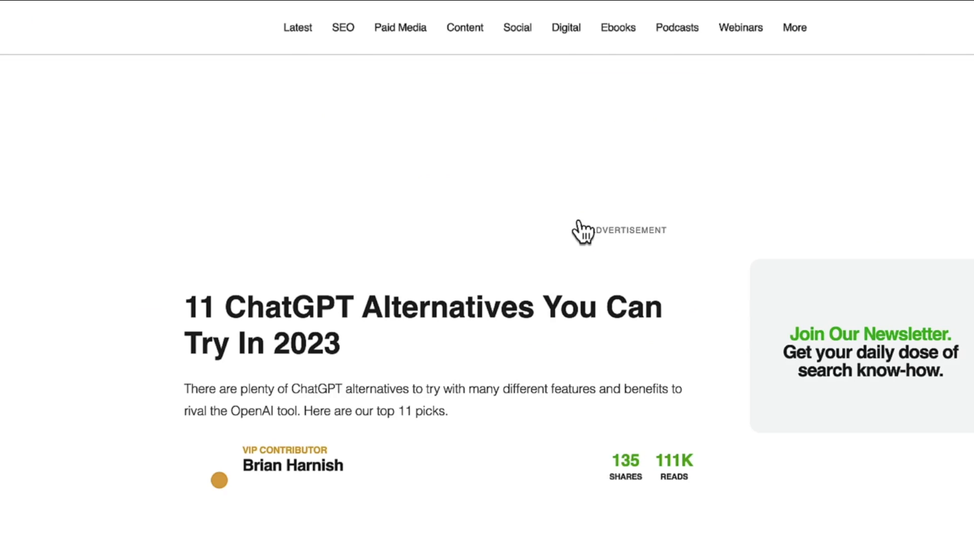
scroll("down", 3)
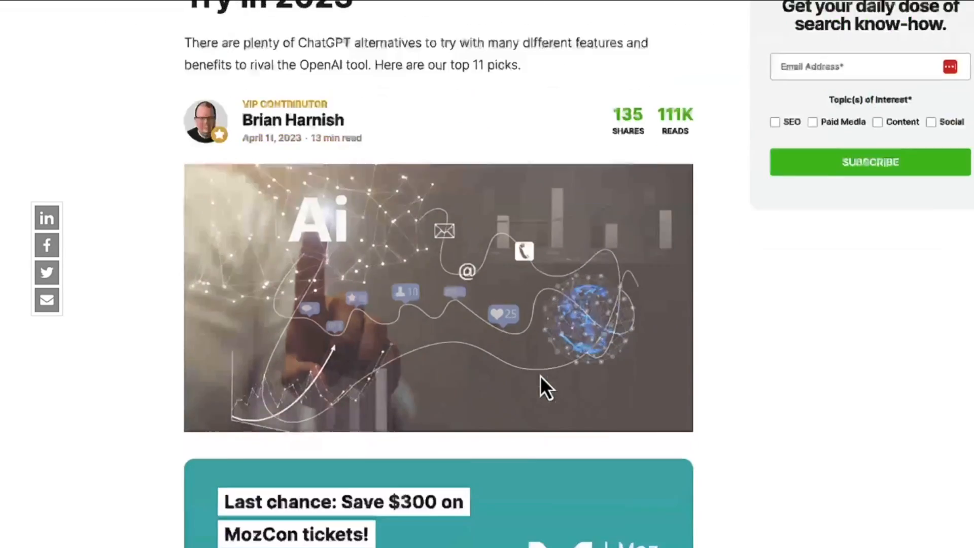
scroll("down", 3)
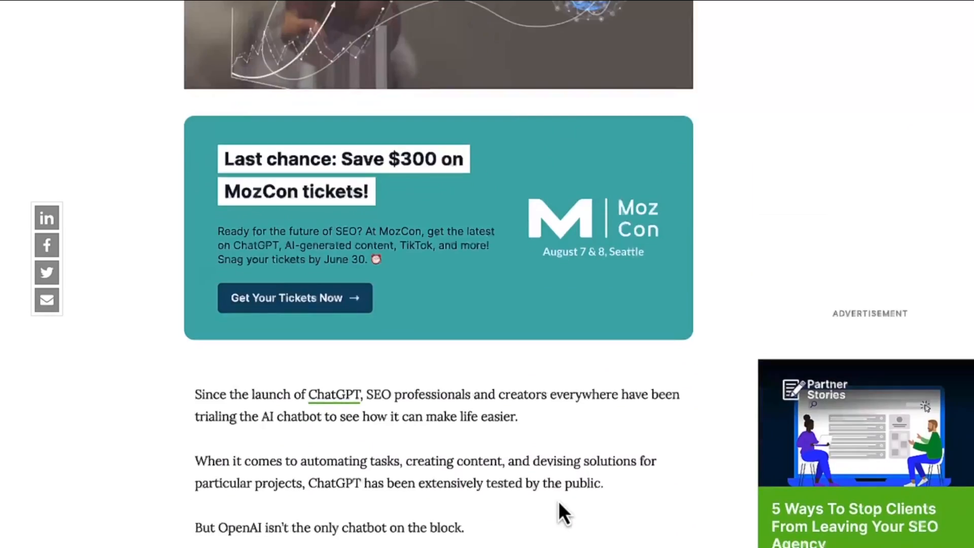
scroll("up", 3)
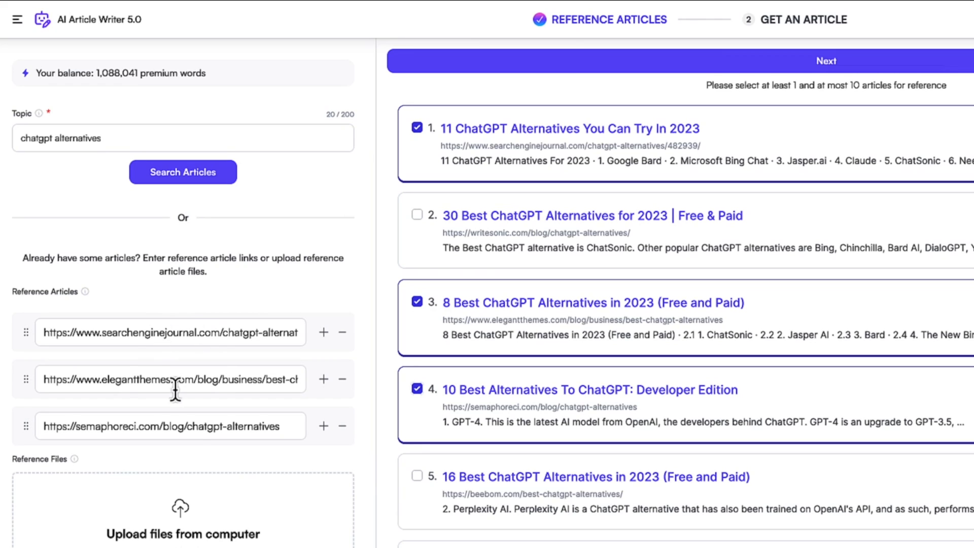
mouse_move(543, 221)
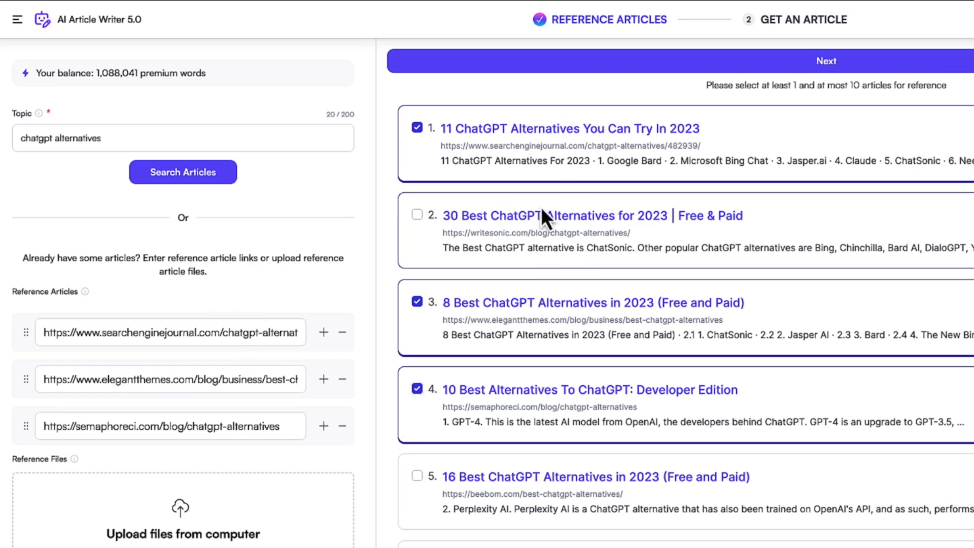
left_click(825, 61)
type("Chatsonic is the best ChatGPT alt")
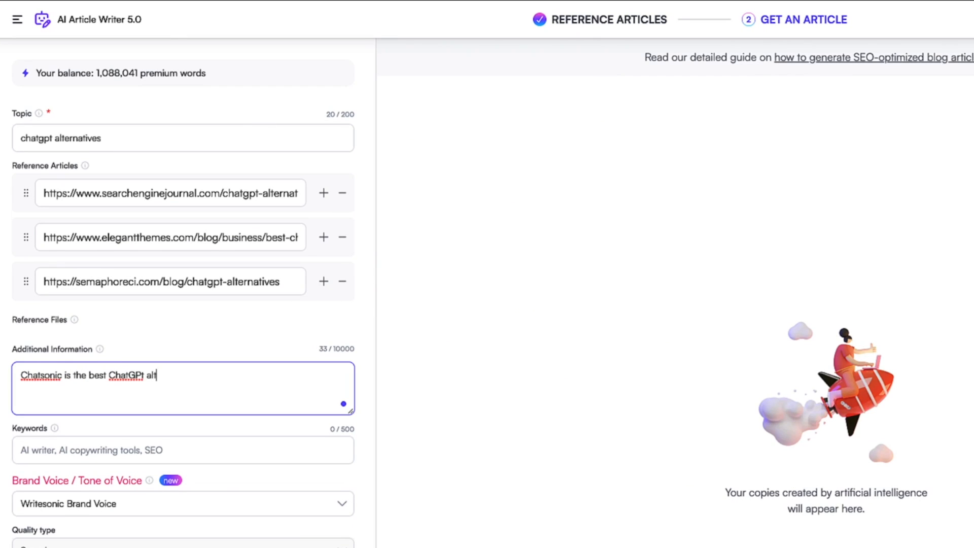
Finish the note that Chatsonic is the best alternative and add keyword 'ChatGPT alternative'
type("ernative.")
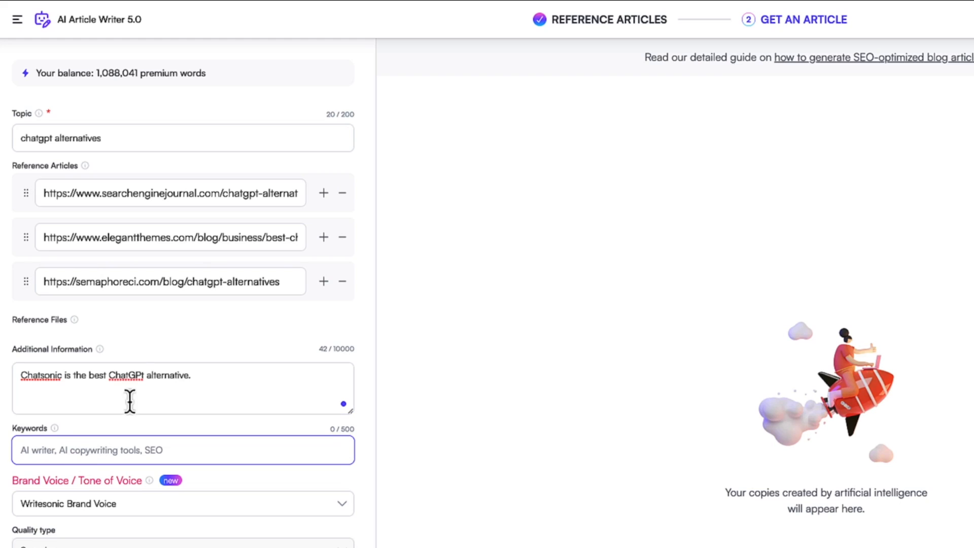
type("ChatGPT alternative, GPT-4, ChatGPT")
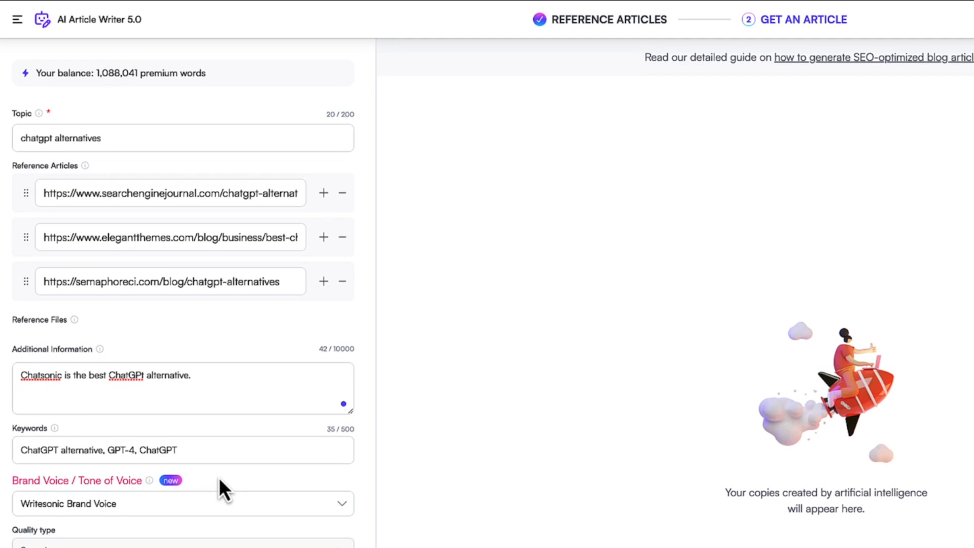
mouse_move(337, 519)
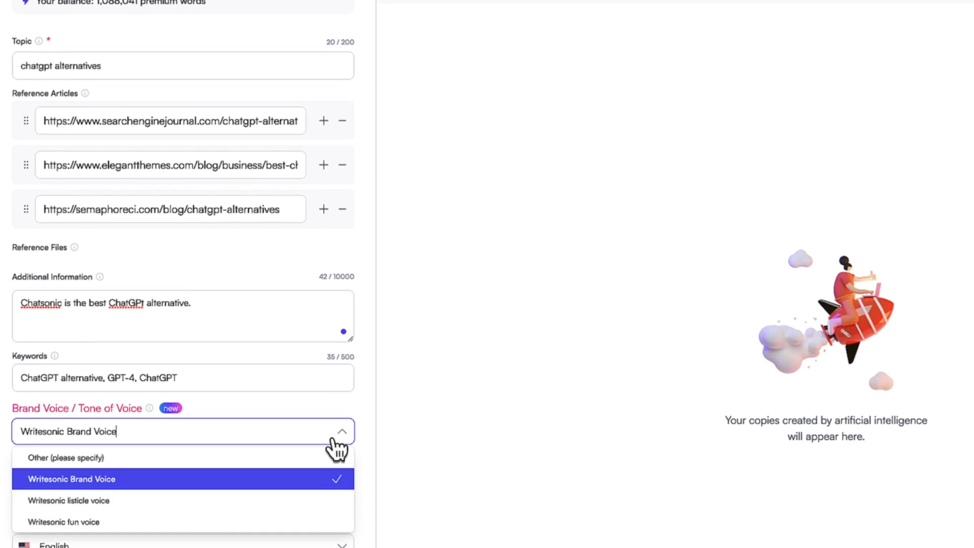
mouse_move(245, 493)
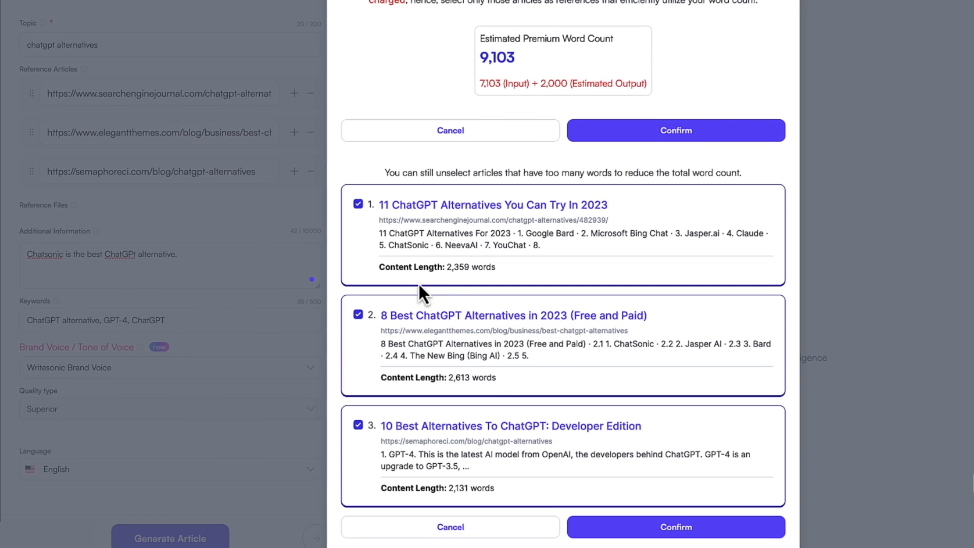
mouse_move(590, 269)
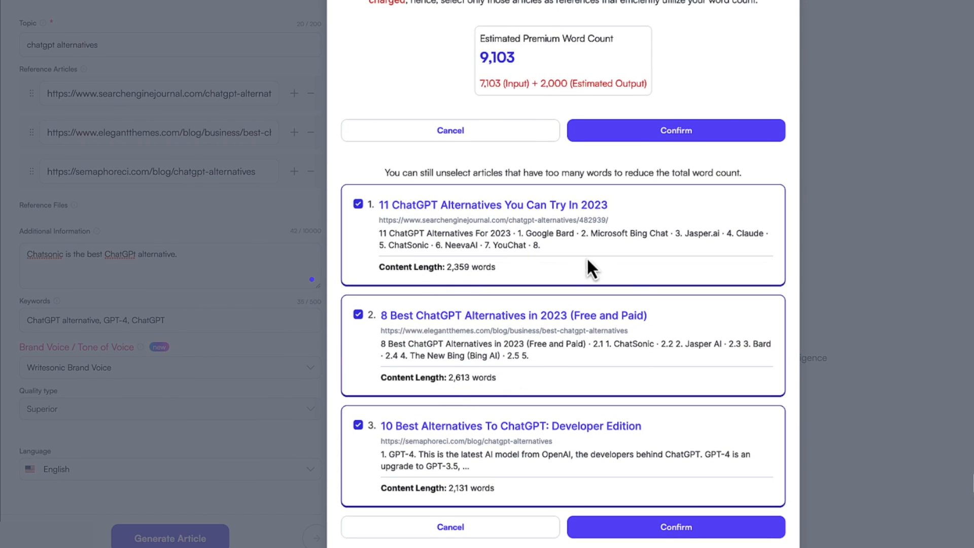
mouse_move(345, 224)
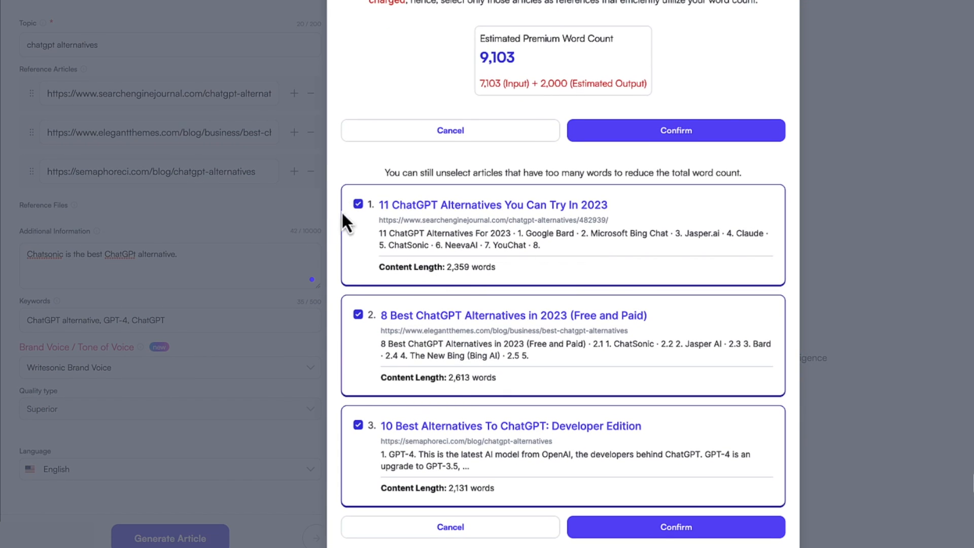
mouse_move(370, 293)
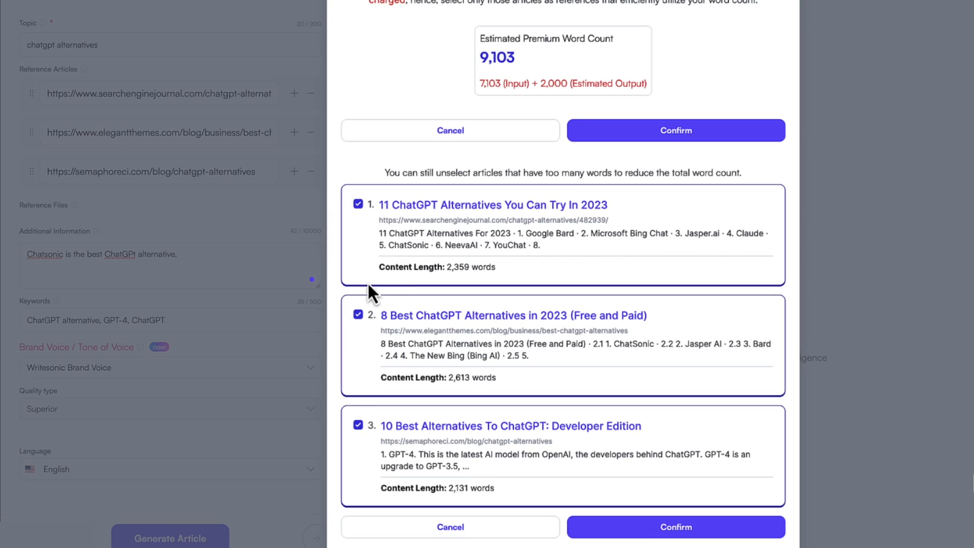
mouse_move(391, 314)
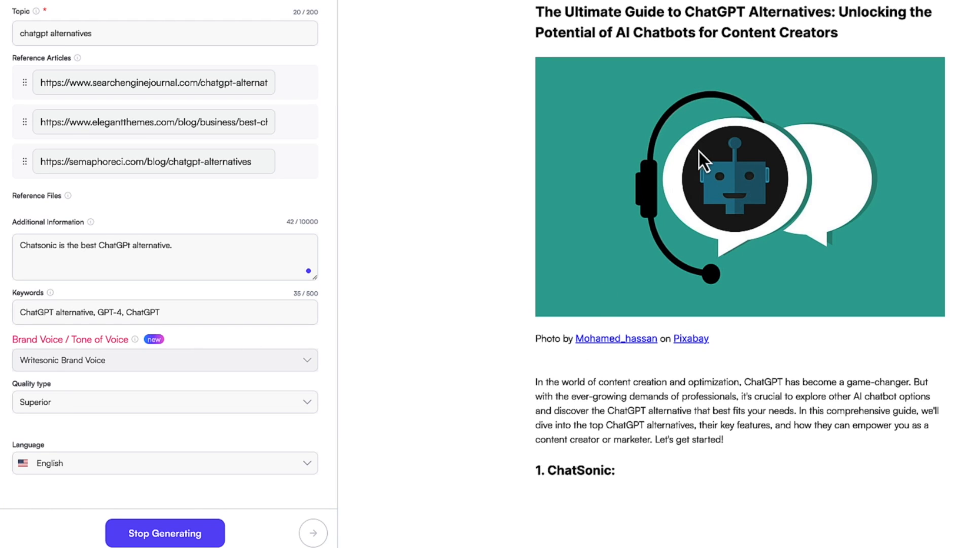
Scroll through the generated 'The Ultimate Guide to ChatGPT Alternatives' article
scroll("down", 3)
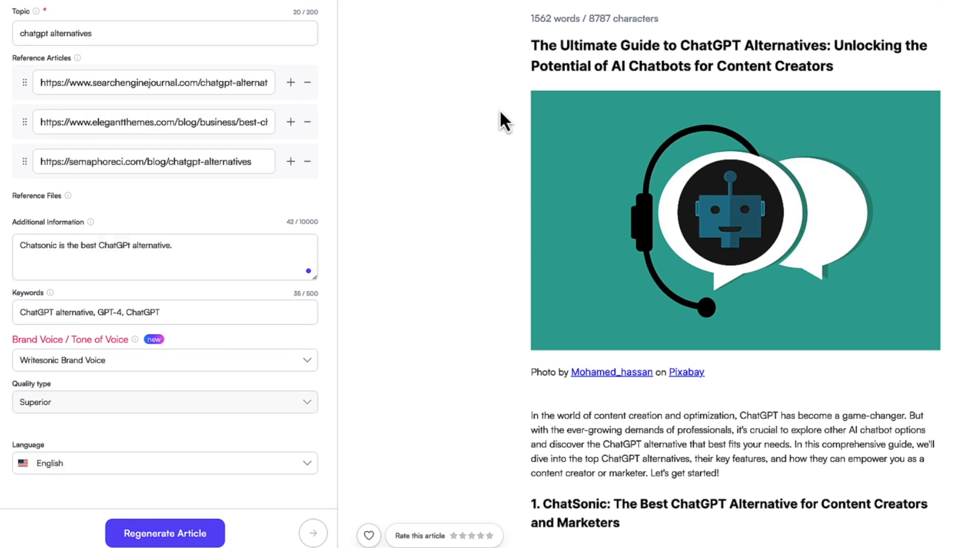
mouse_move(550, 20)
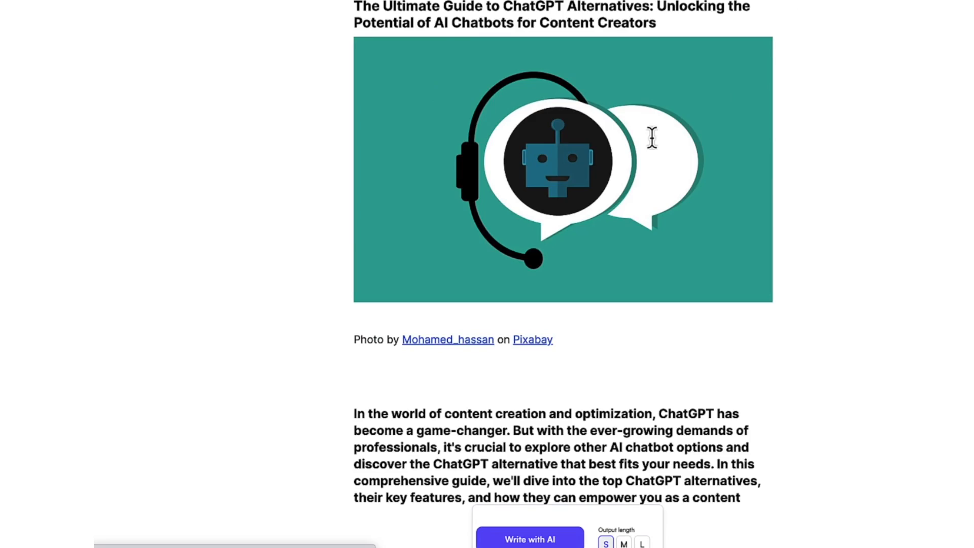
scroll("down", 3)
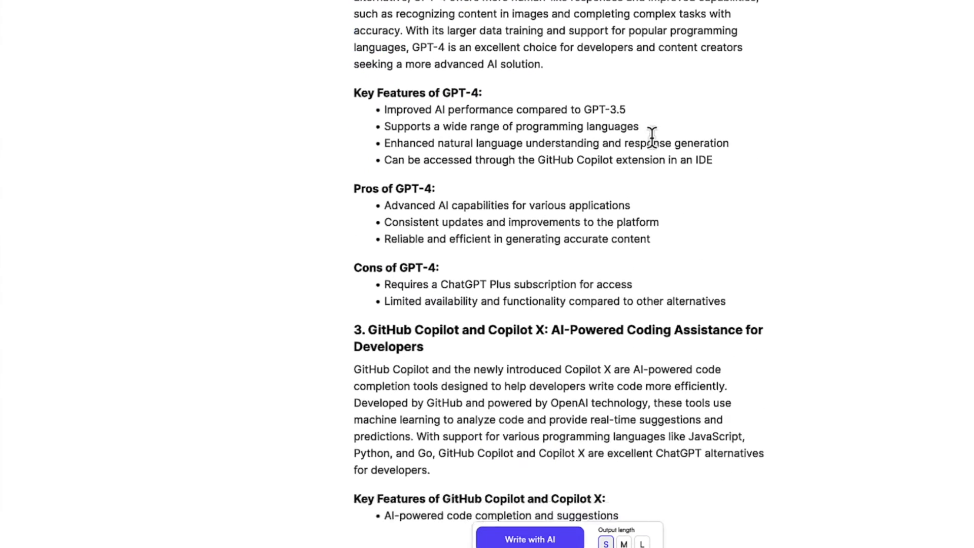
scroll("down", 3)
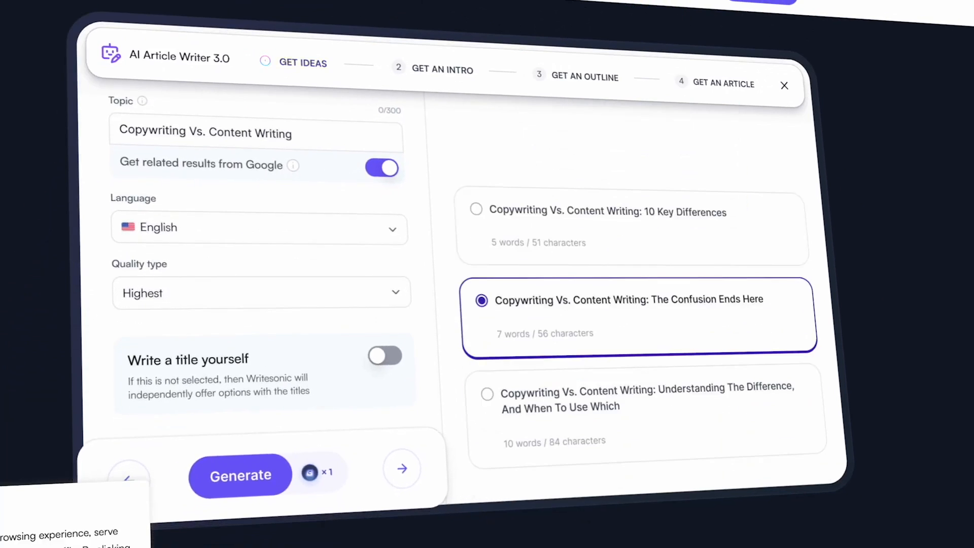
left_click(239, 476)
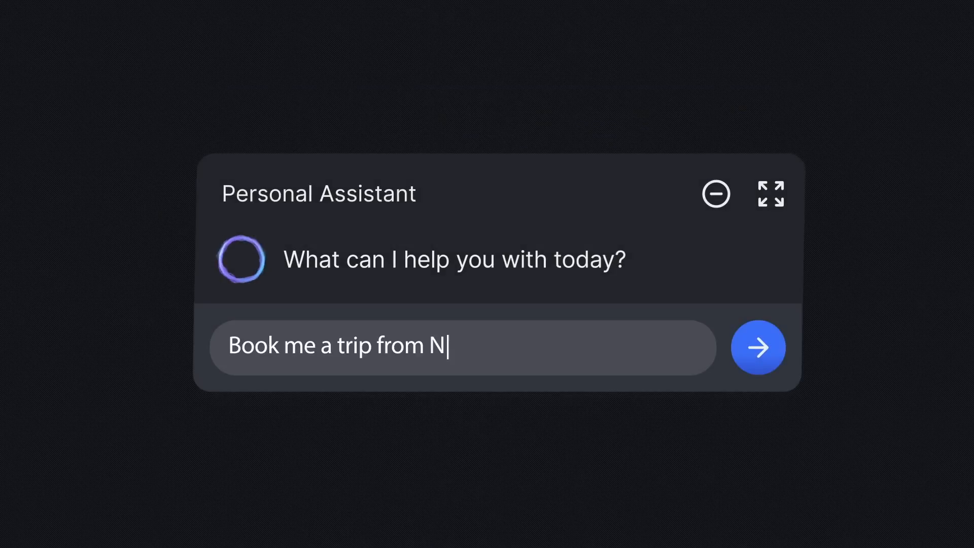
left_click(757, 347)
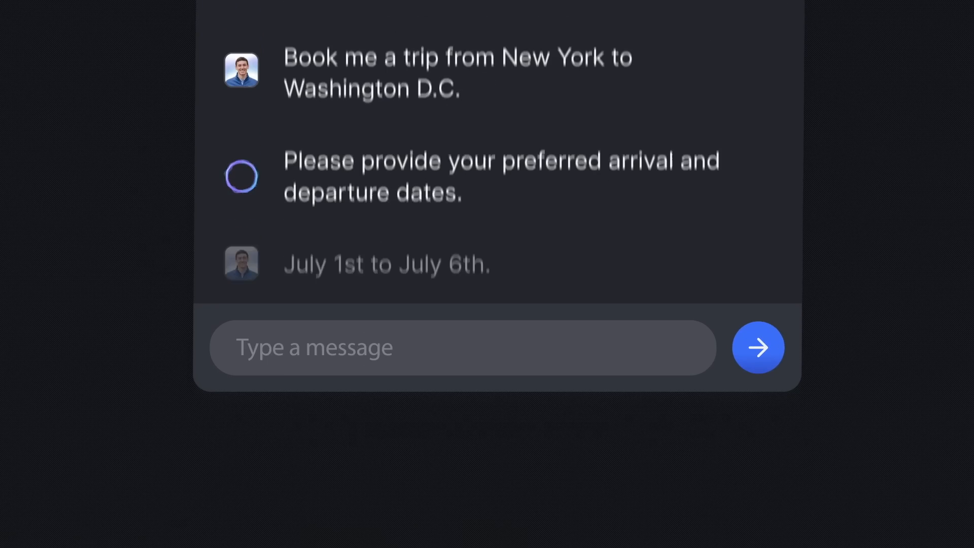
left_click(758, 348)
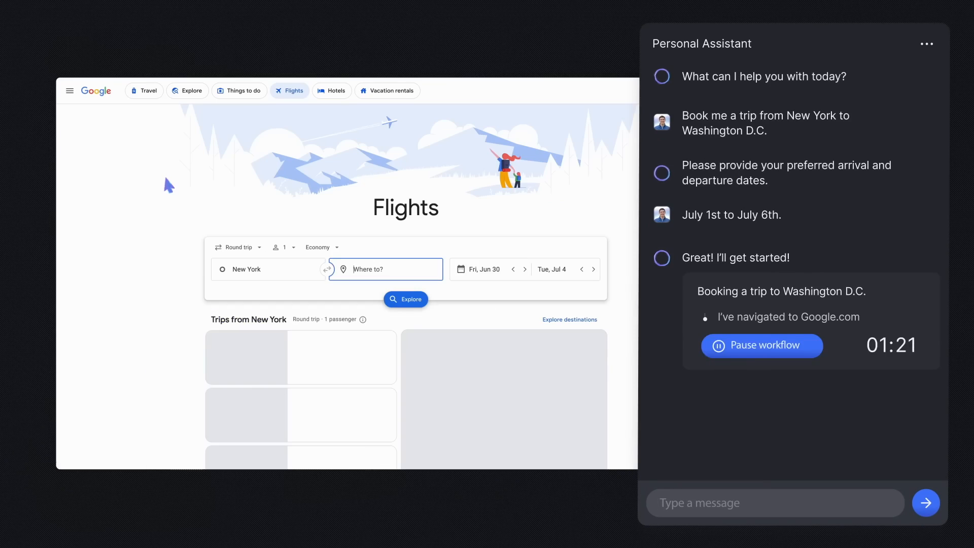